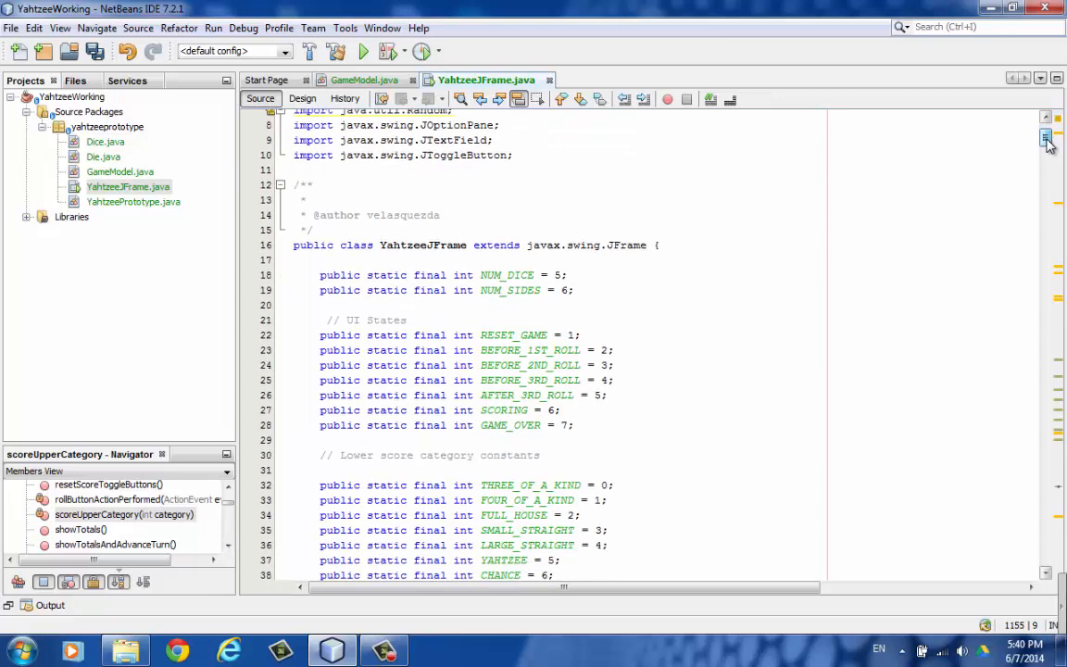
Step: Scroll YahtzeeJFrame.java from the class constants through the constructor arrays to manageUIState's switch cases
scroll(down, 3)
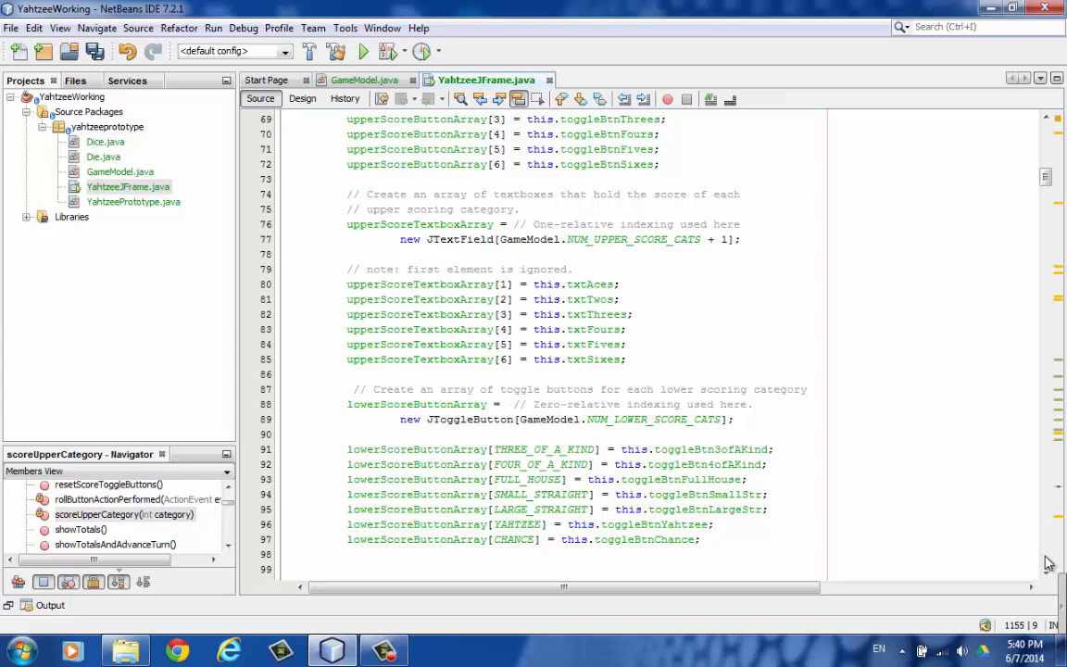
scroll(down, 3)
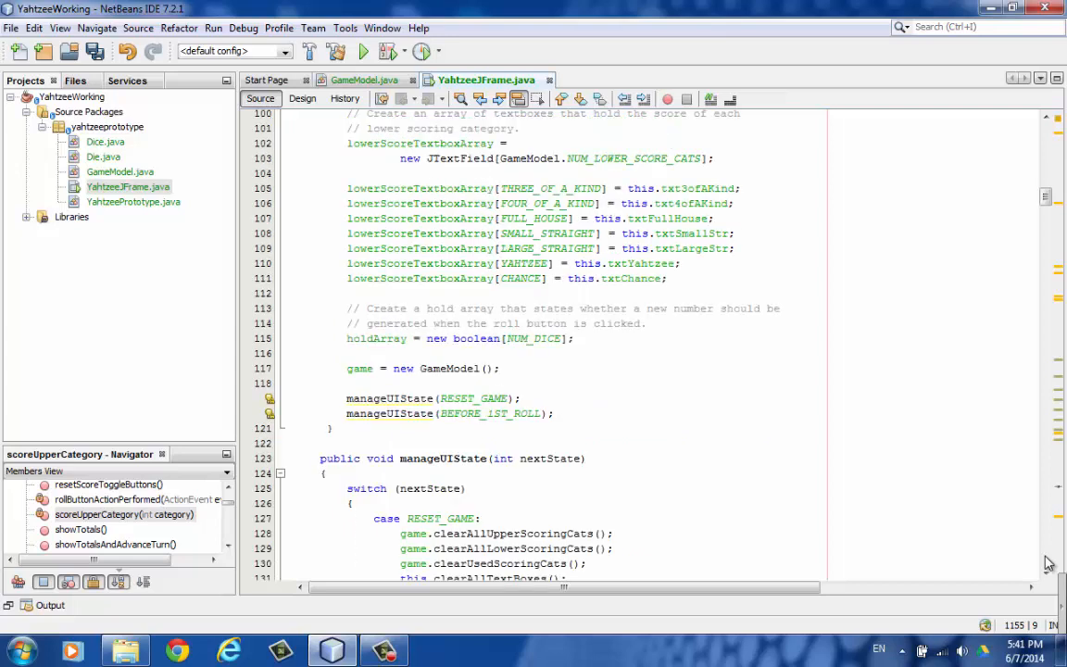
scroll(down, 3)
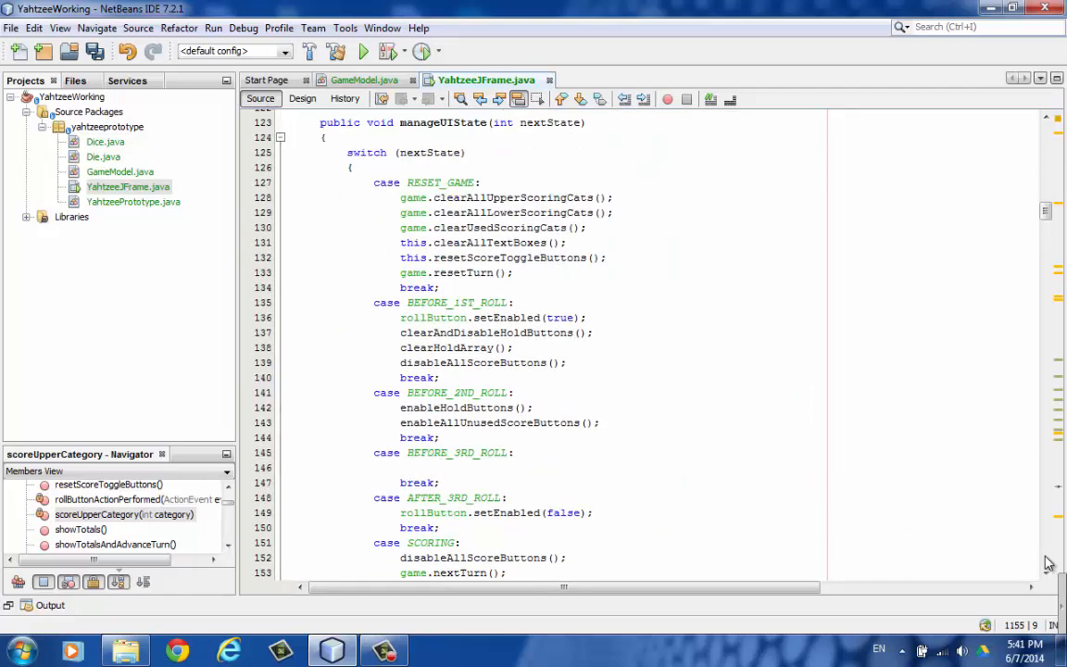
Step: Scroll past manageUIState, clearHoldArray and disableAllScoreButtons to rollButtonActionPerformed's switch on currentUIState
scroll(down, 3)
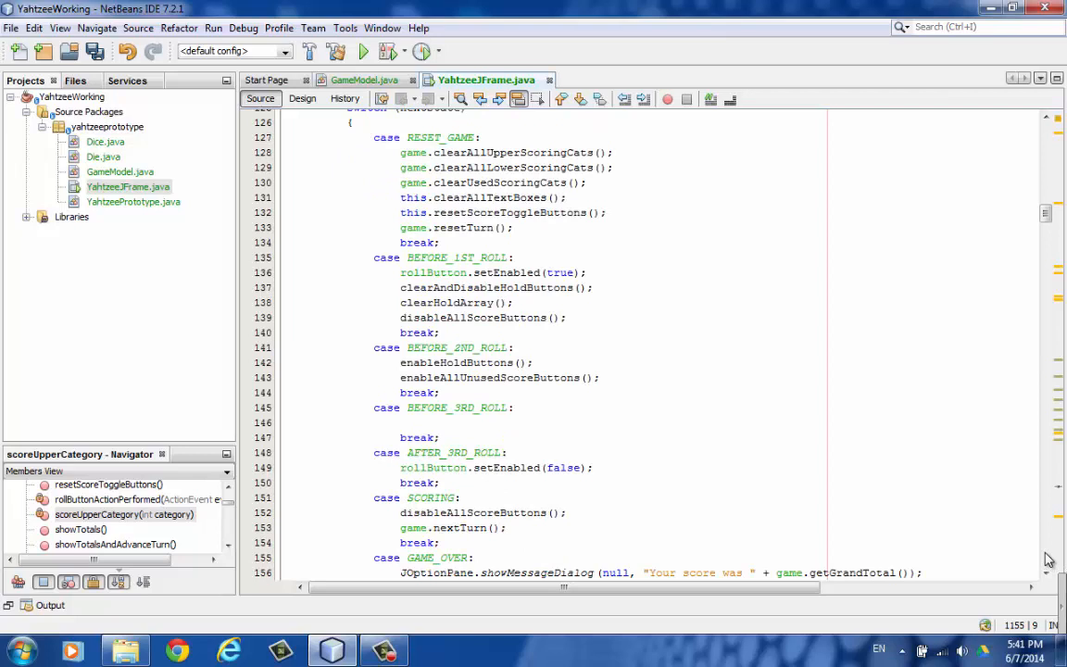
scroll(down, 3)
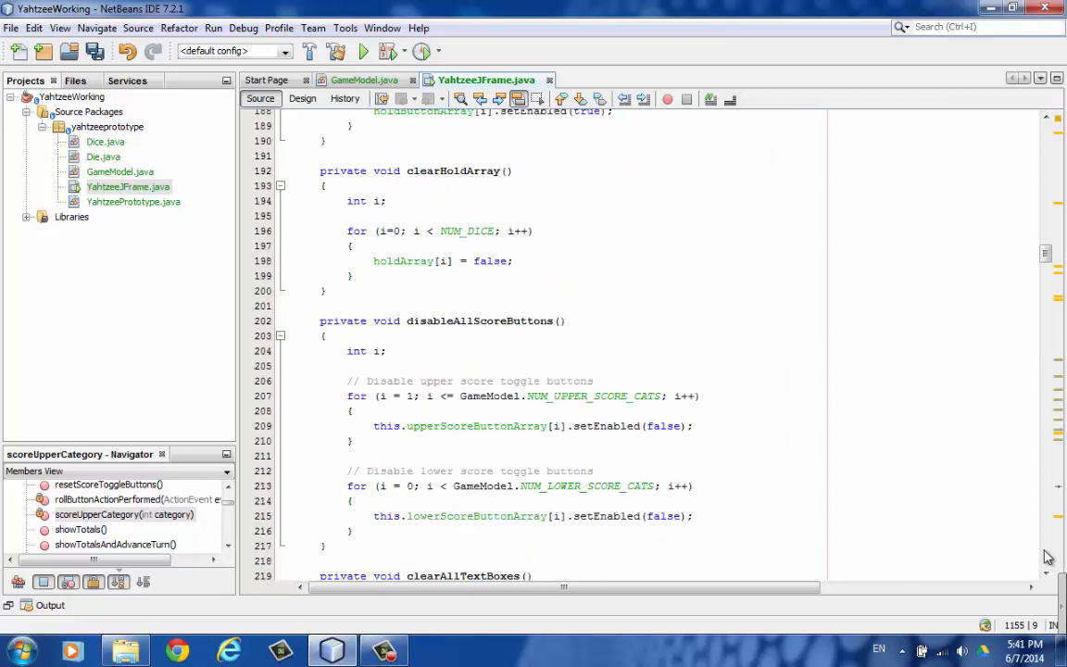
scroll(down, 3)
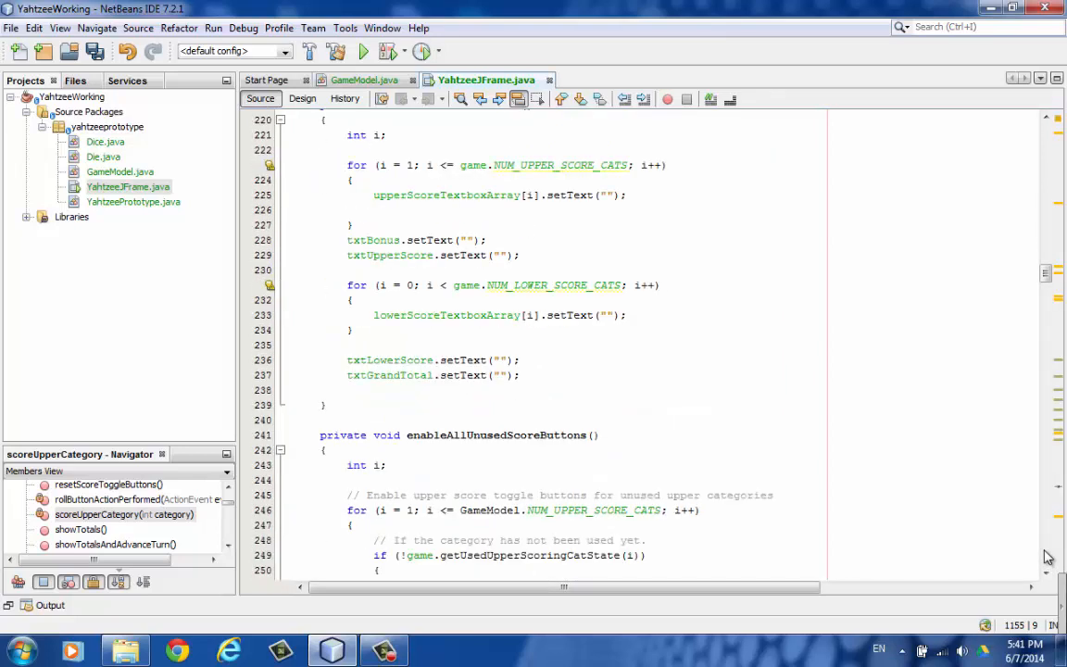
scroll(down, 3)
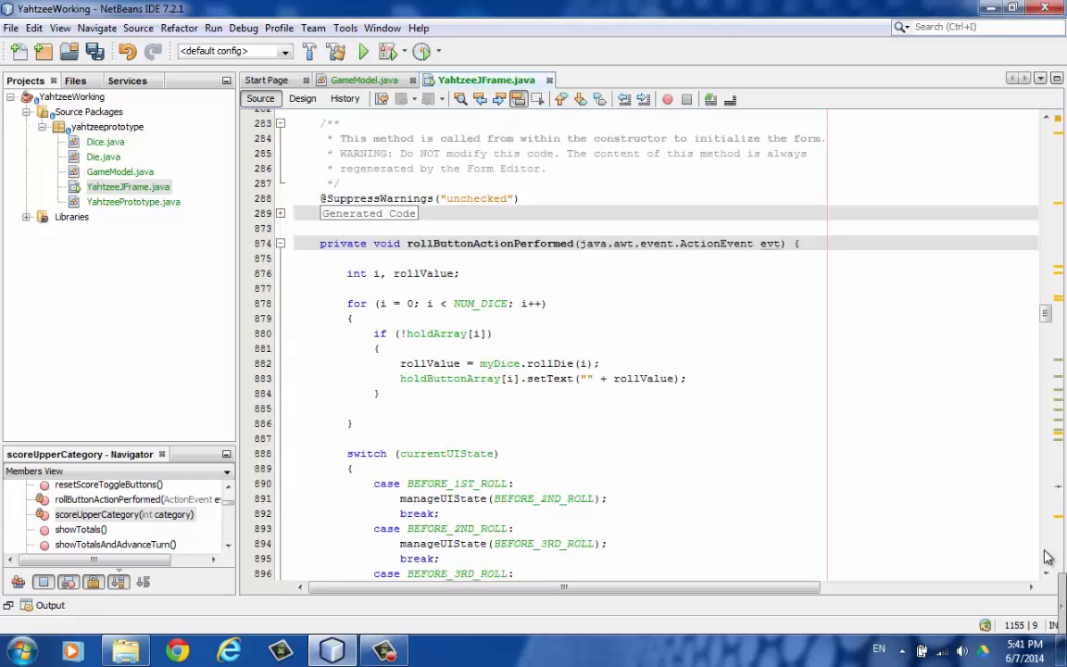
Step: Scroll through the hold-button and empty text-field handlers to showTotalsAndAdvanceTurn
scroll(down, 3)
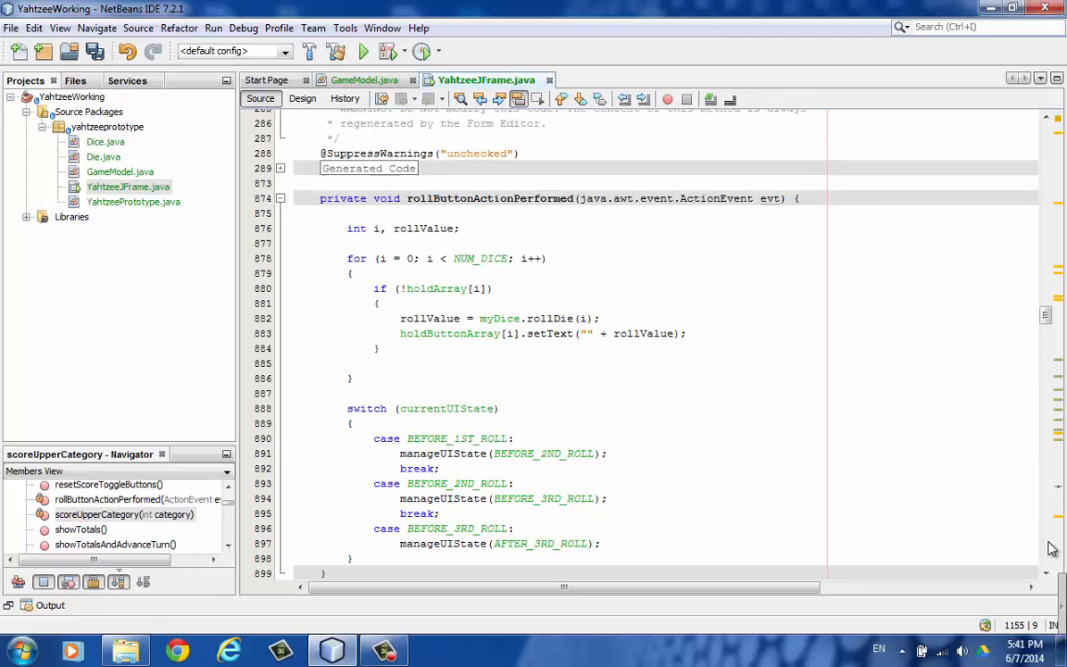
scroll(down, 3)
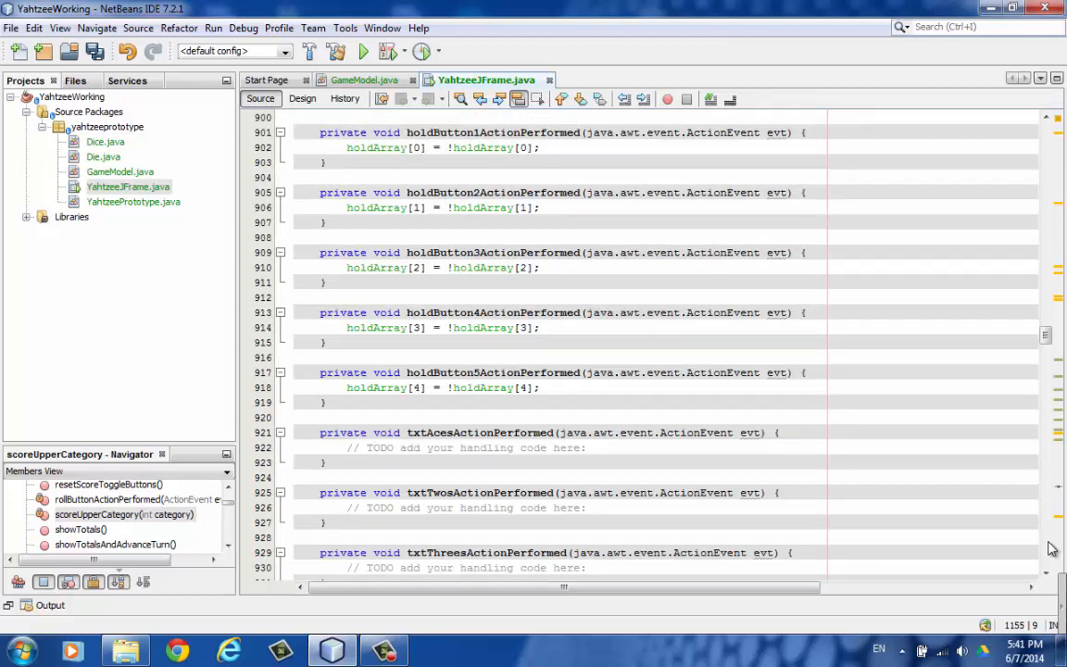
scroll(down, 3)
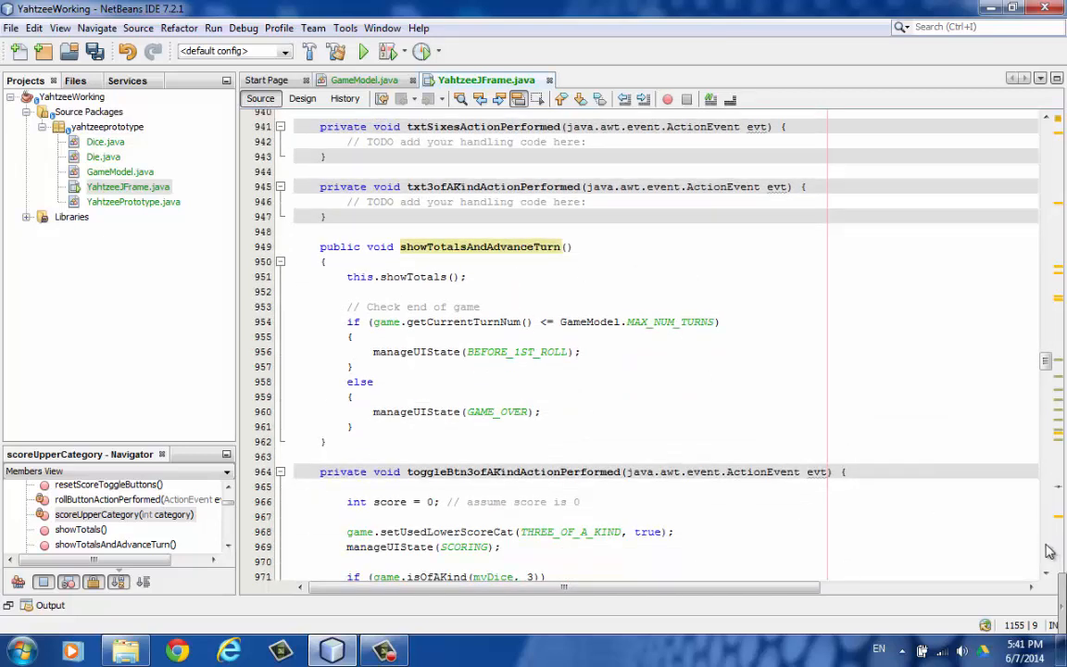
Step: Scroll through the lower-score toggleBtn handlers ending in Chance to the scoreUpperCategory method
scroll(down, 3)
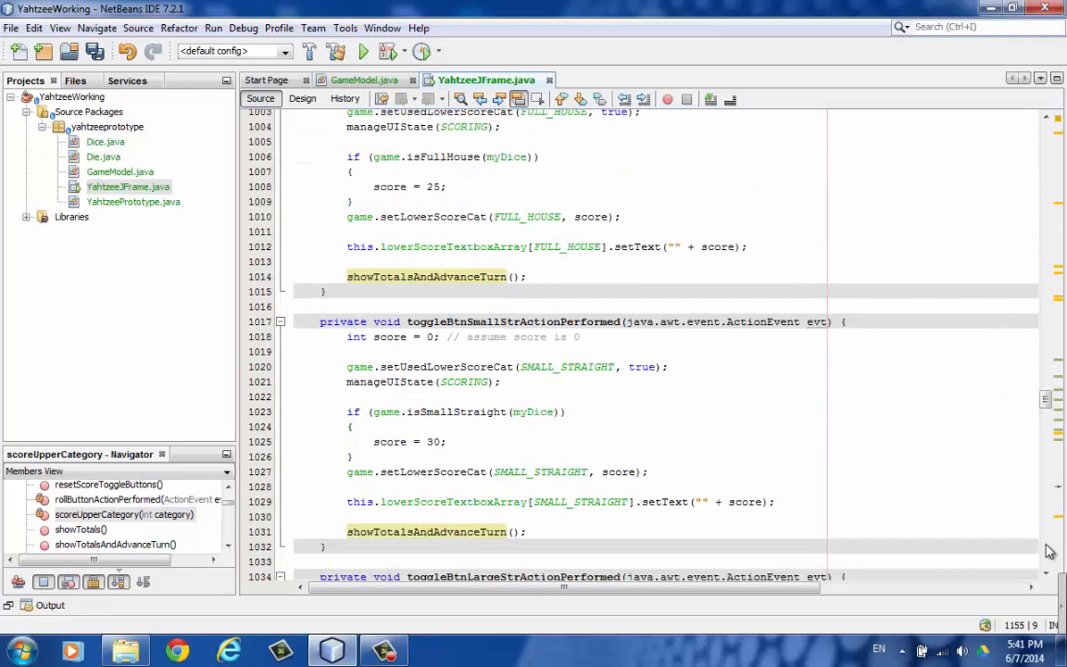
scroll(down, 3)
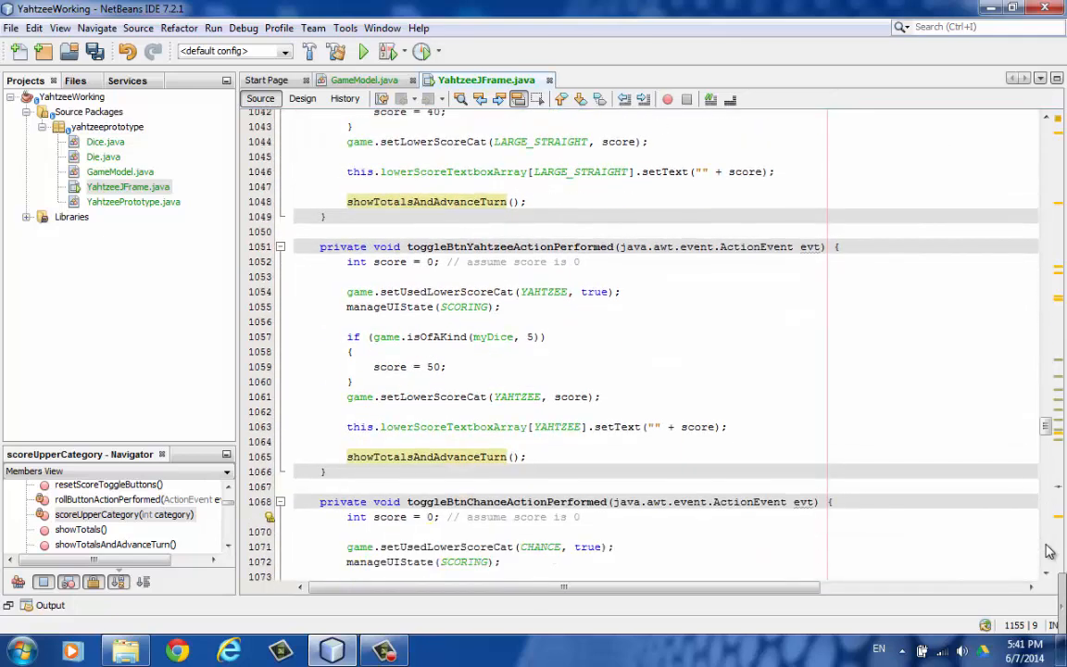
scroll(down, 3)
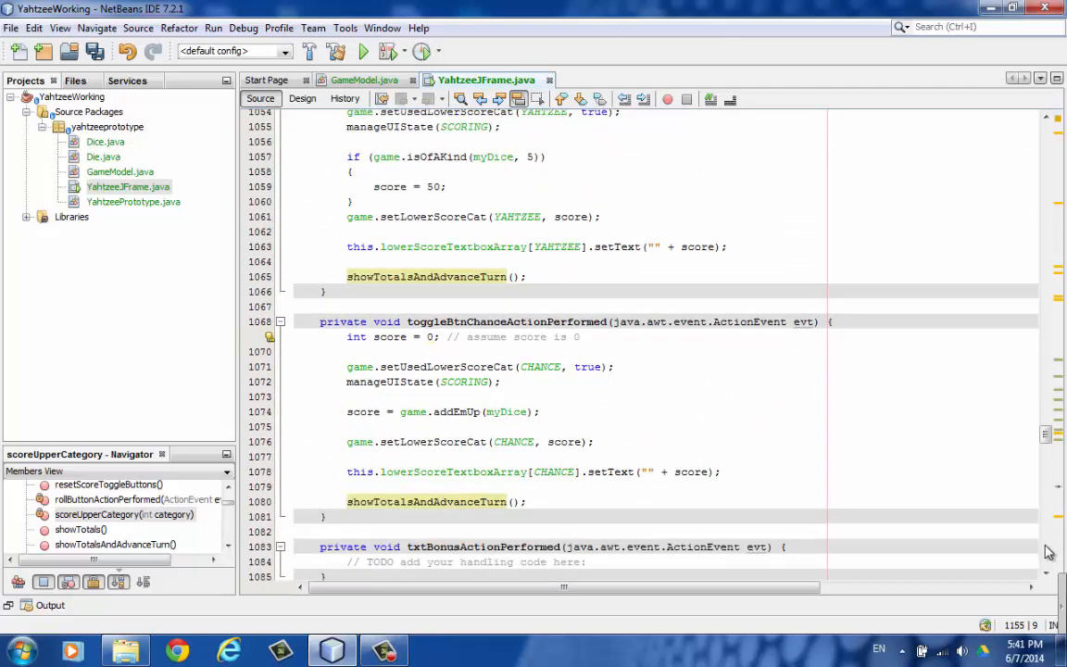
scroll(down, 3)
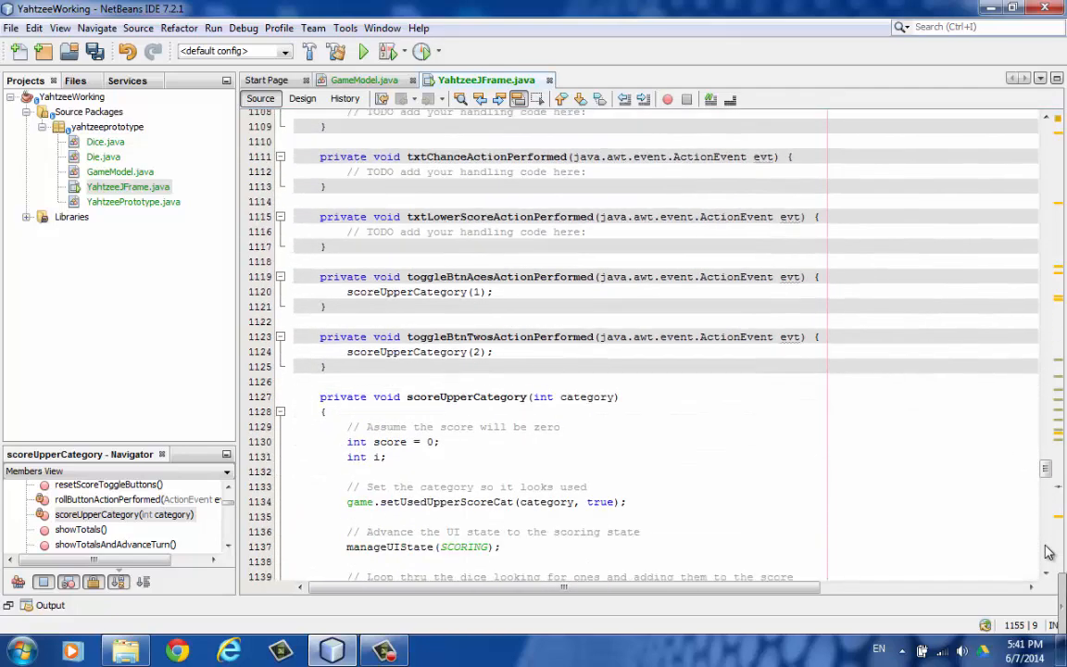
Step: Scroll through scoreUpperCategory and the Threes–Sixes handlers to showTotals and main
scroll(down, 3)
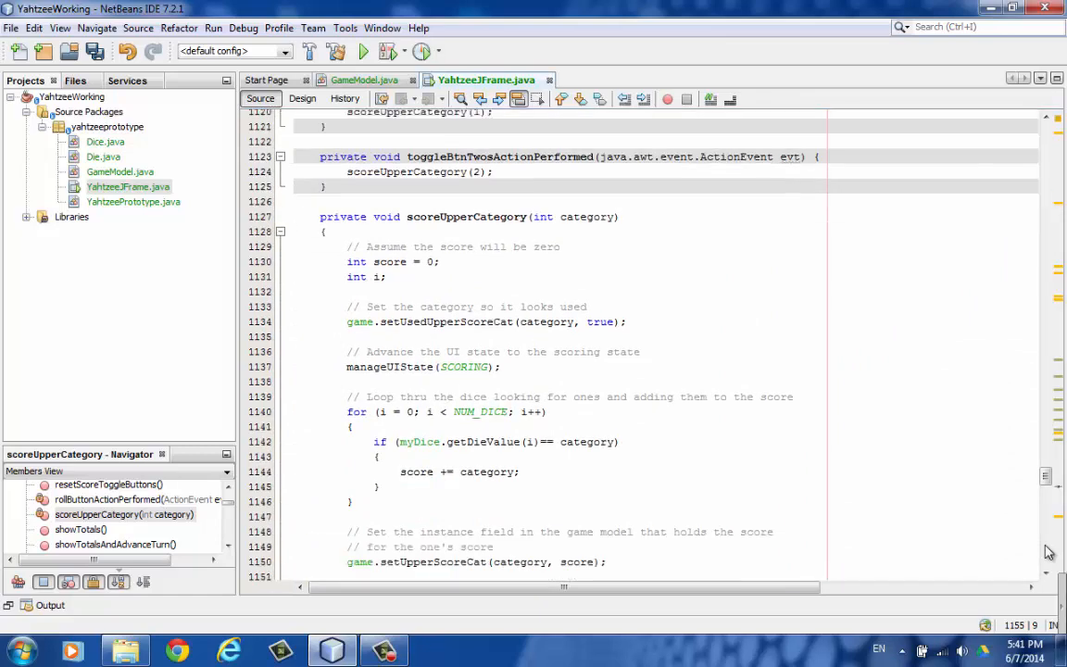
scroll(down, 3)
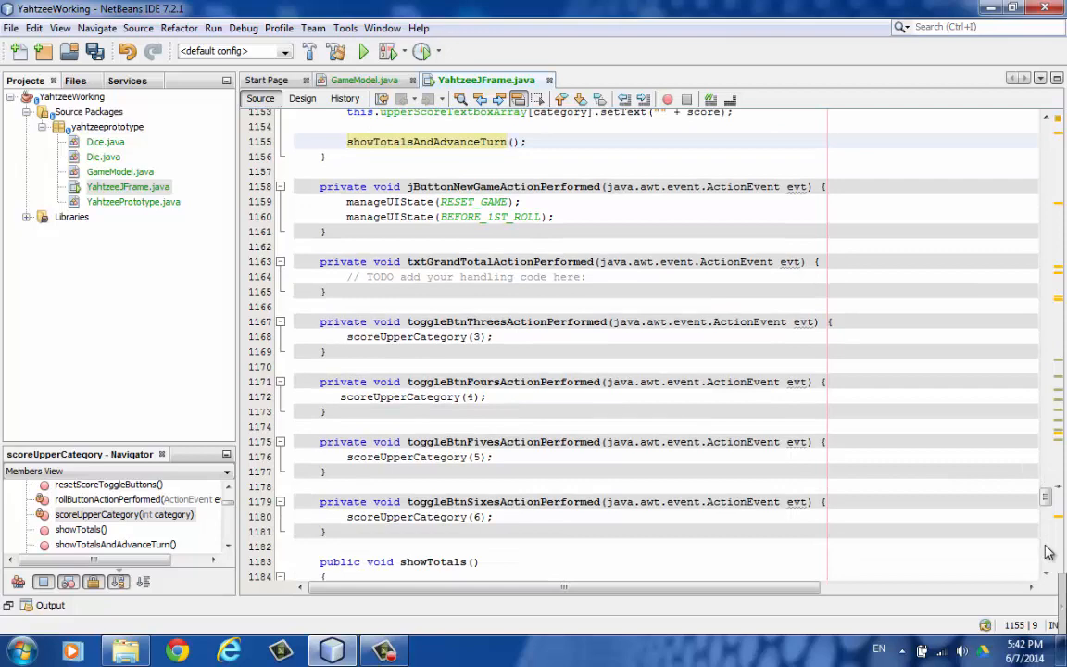
scroll(down, 3)
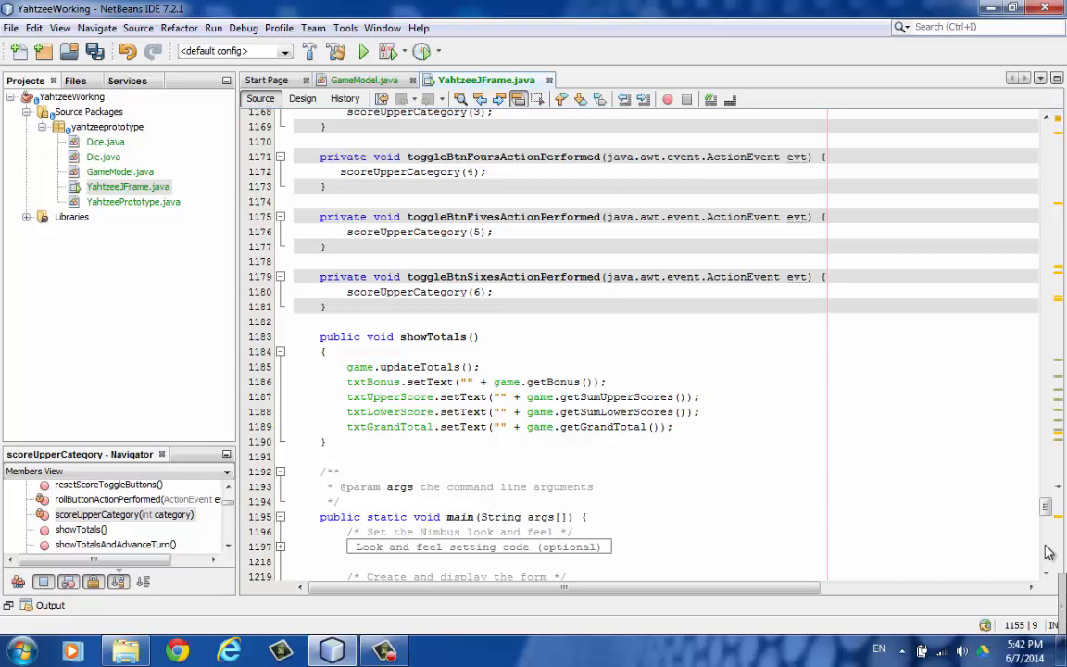
Step: Scroll below main to the 'Variables declaration - do not modify' block of YahtzeeJFrame
scroll(down, 3)
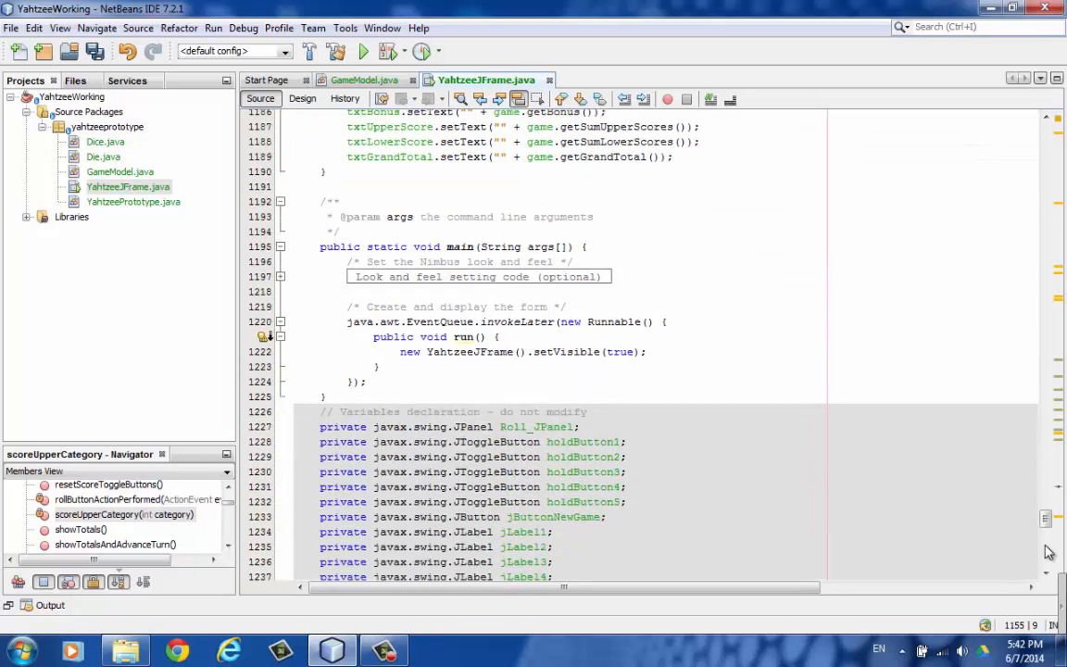
scroll(down, 3)
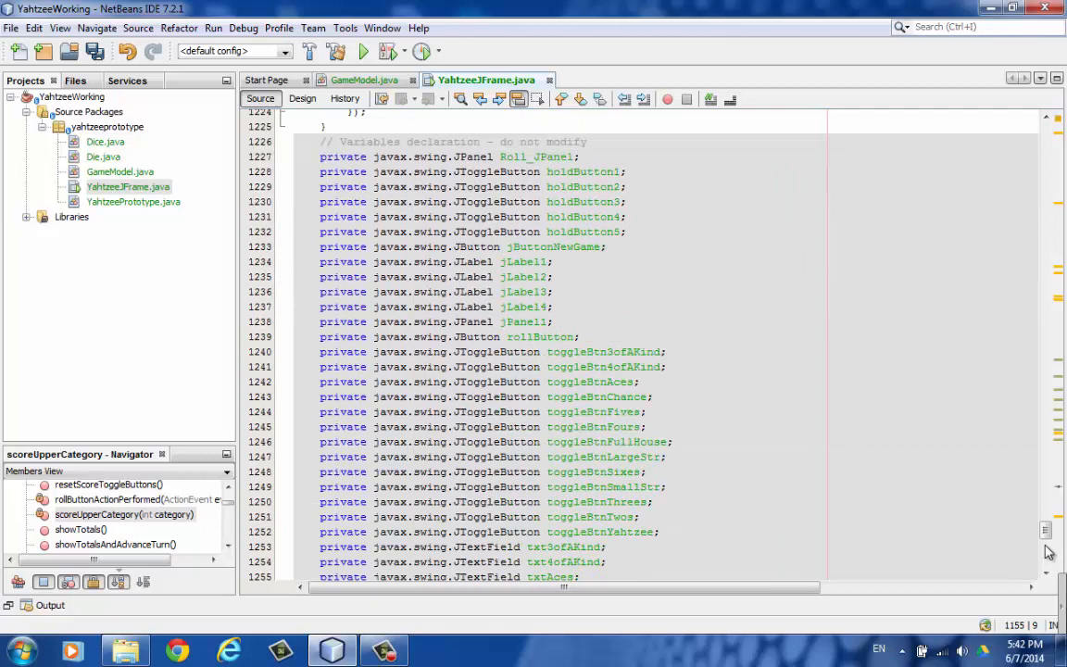
scroll(down, 3)
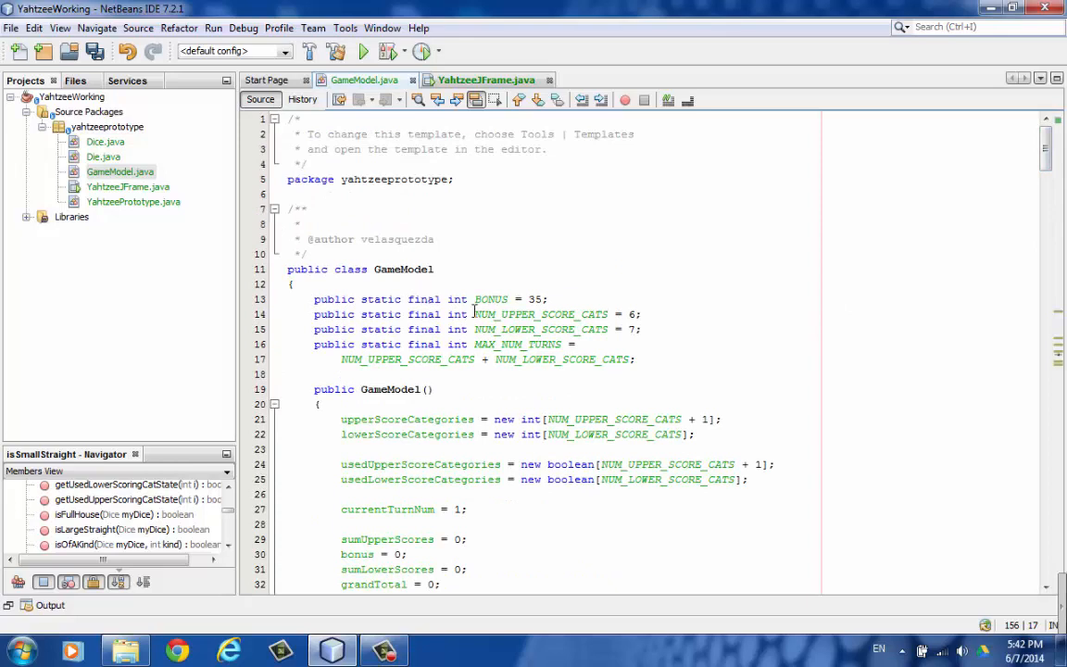
mouse_move(500, 367)
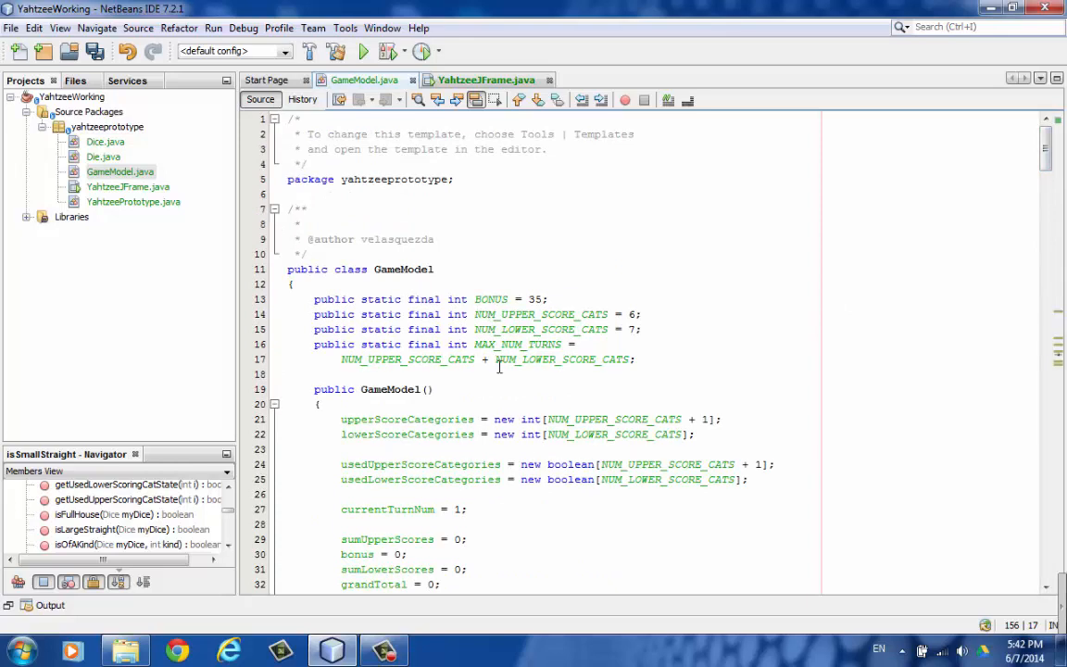
Step: Scroll GameModel.java from its score constants and constructor through the scoring methods
scroll(down, 3)
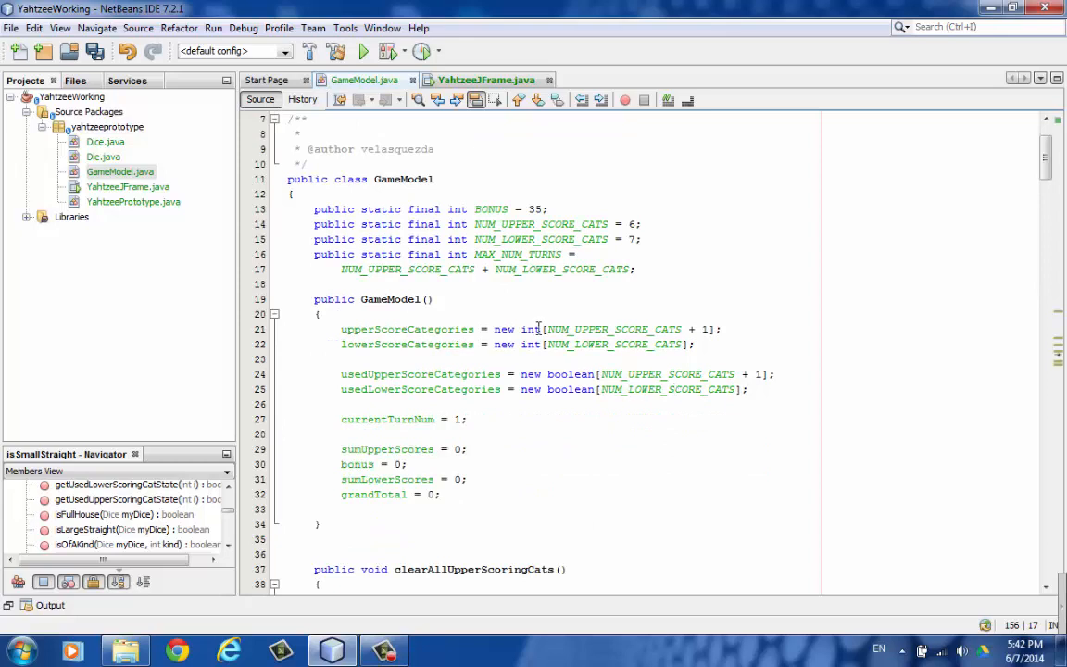
mouse_move(509, 393)
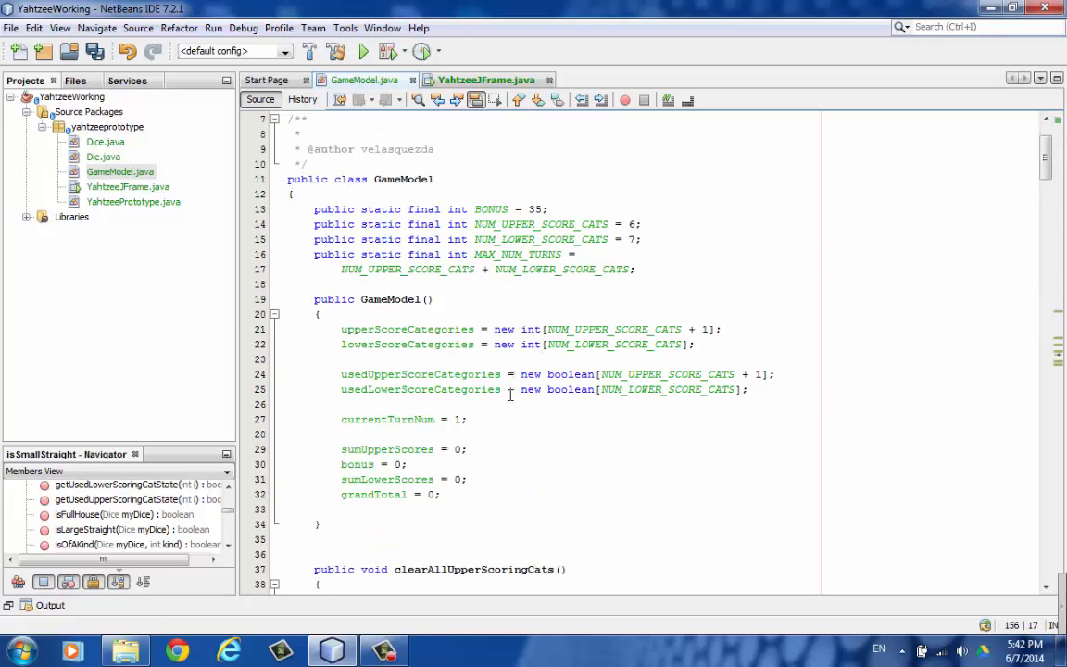
mouse_move(496, 441)
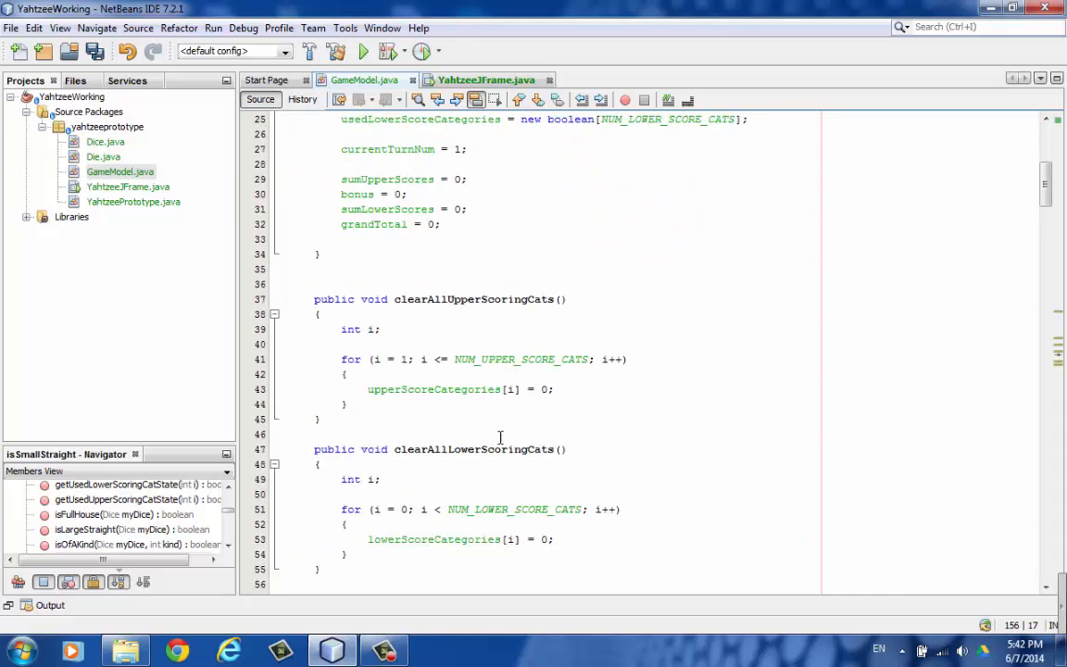
scroll(down, 3)
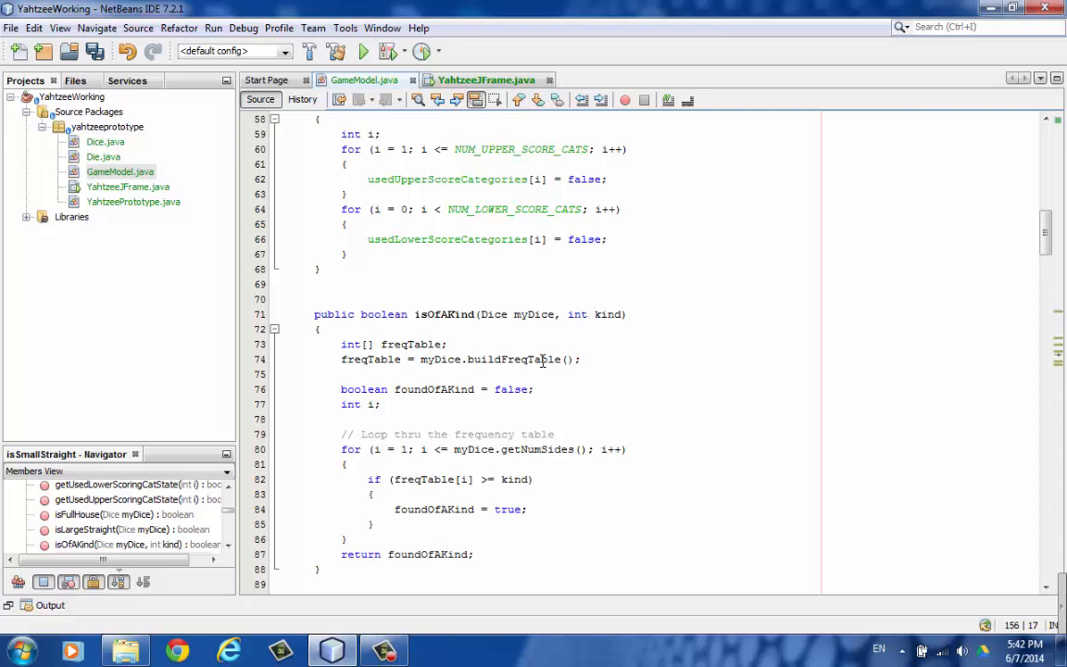
scroll(down, 3)
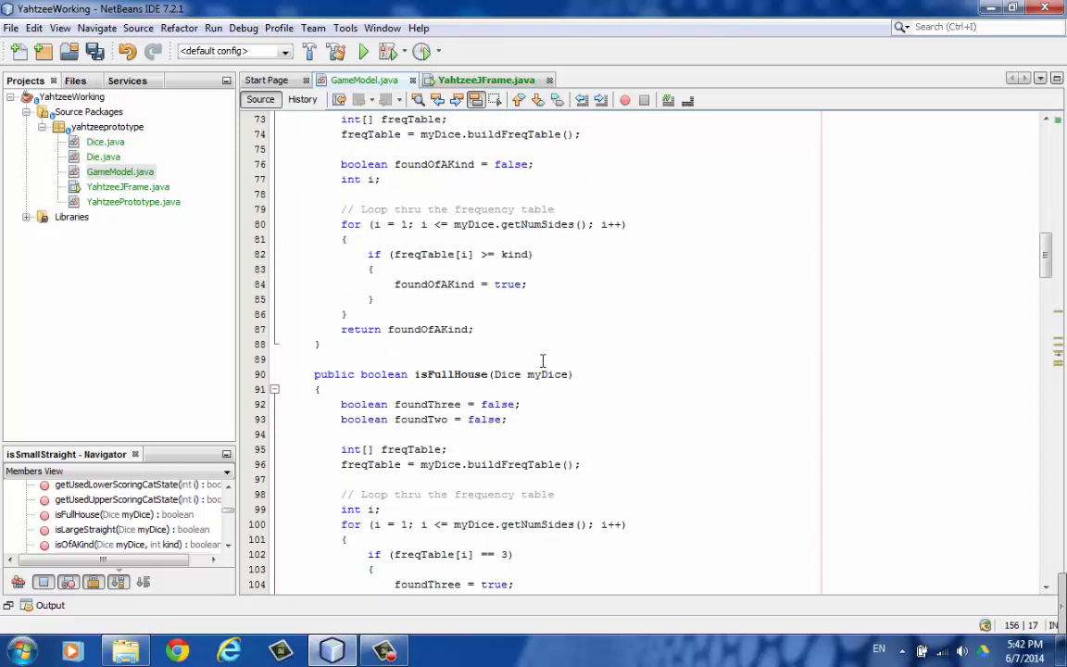
scroll(down, 3)
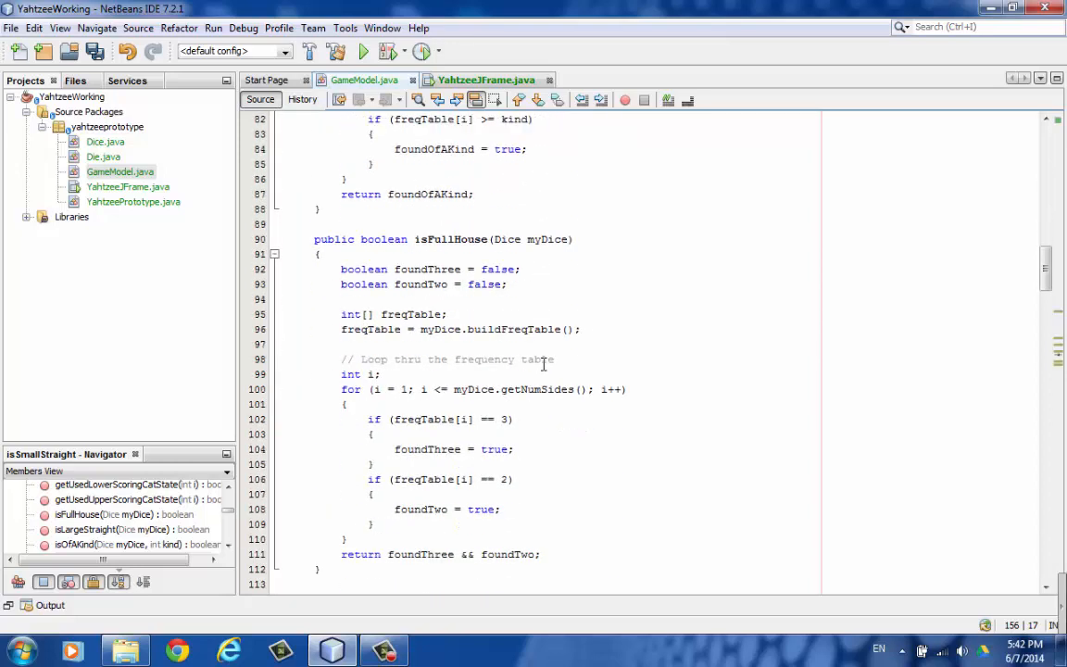
scroll(down, 3)
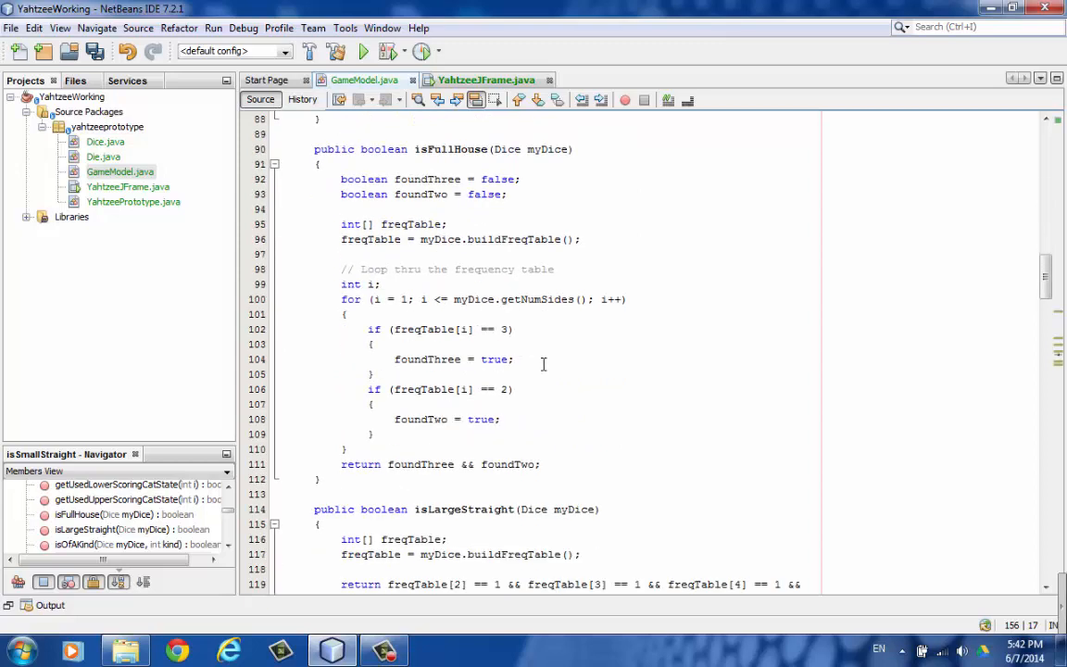
scroll(down, 3)
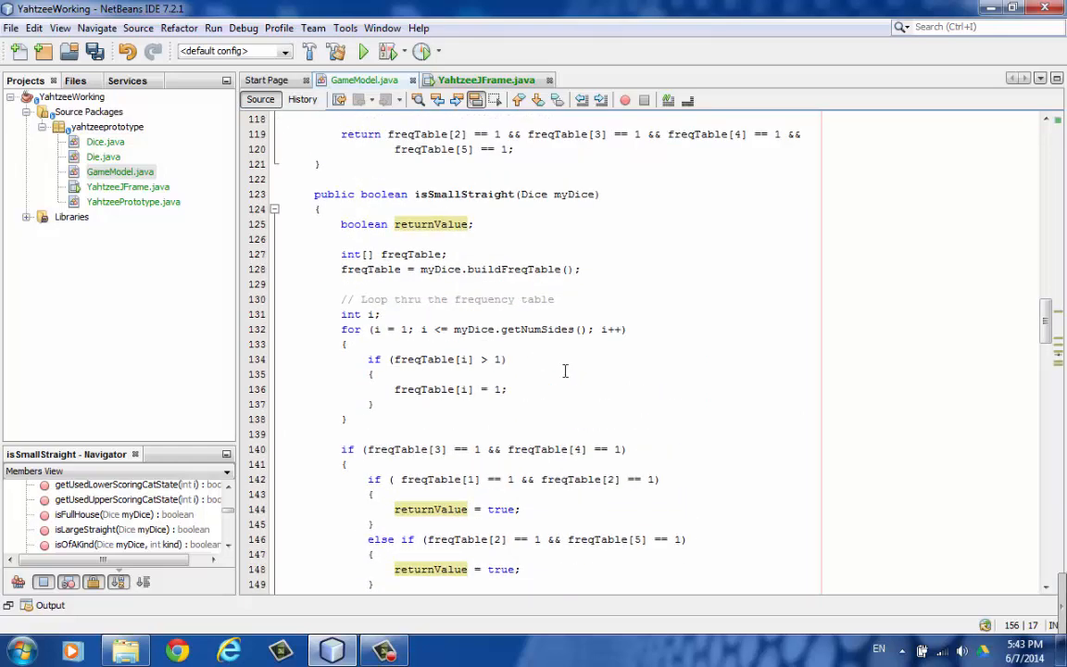
Step: Scroll through GameModel's totals code, fields and getters to the end of the file
scroll(down, 3)
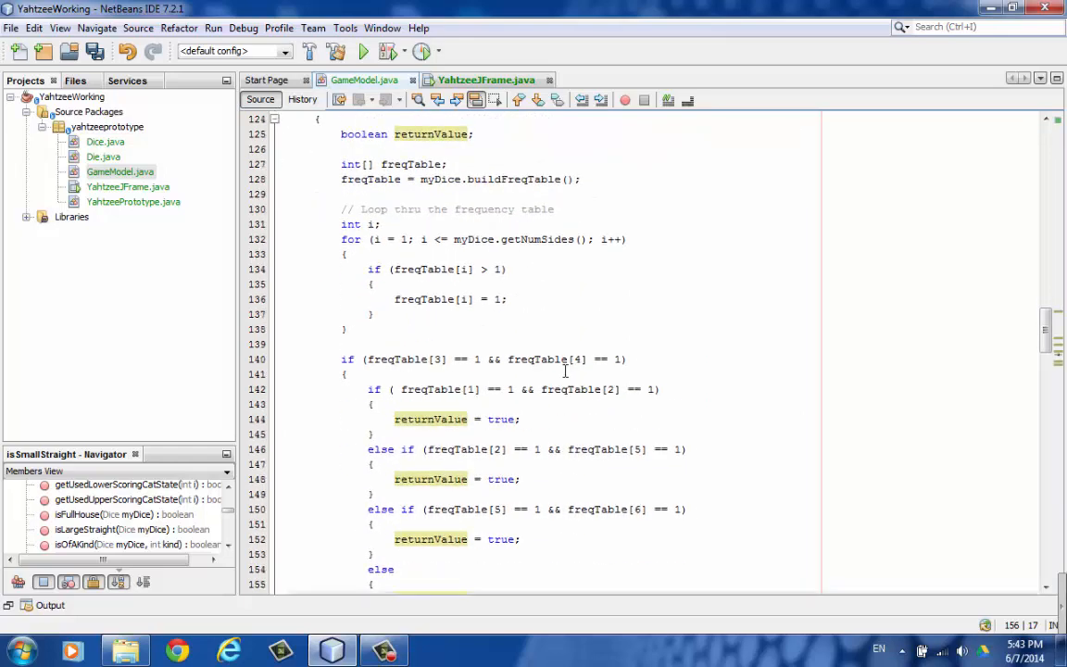
scroll(down, 3)
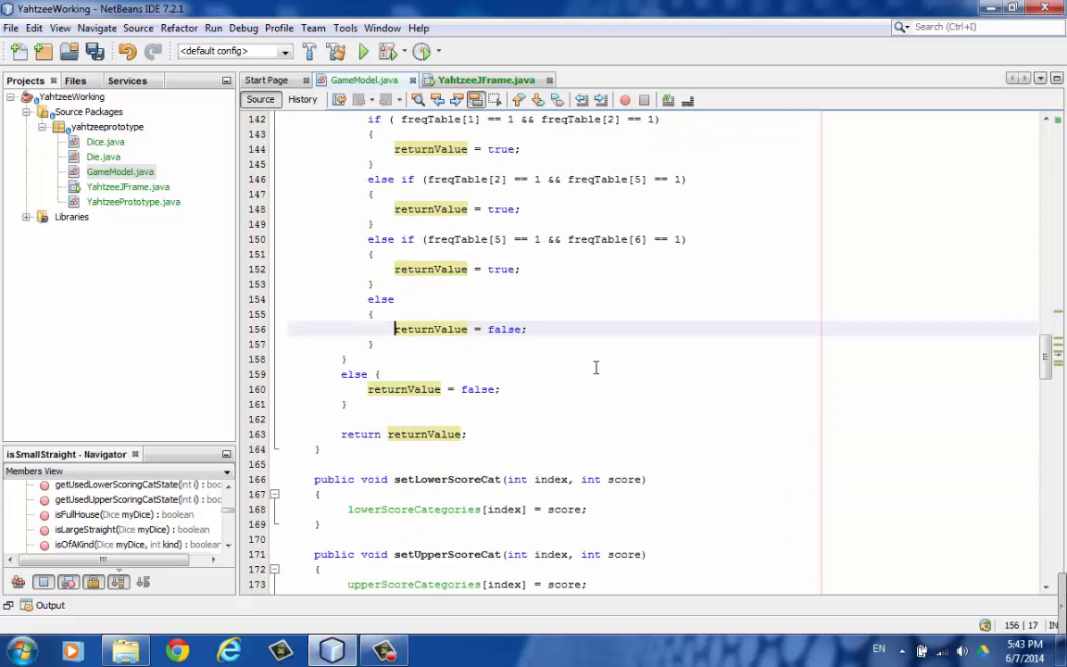
scroll(down, 3)
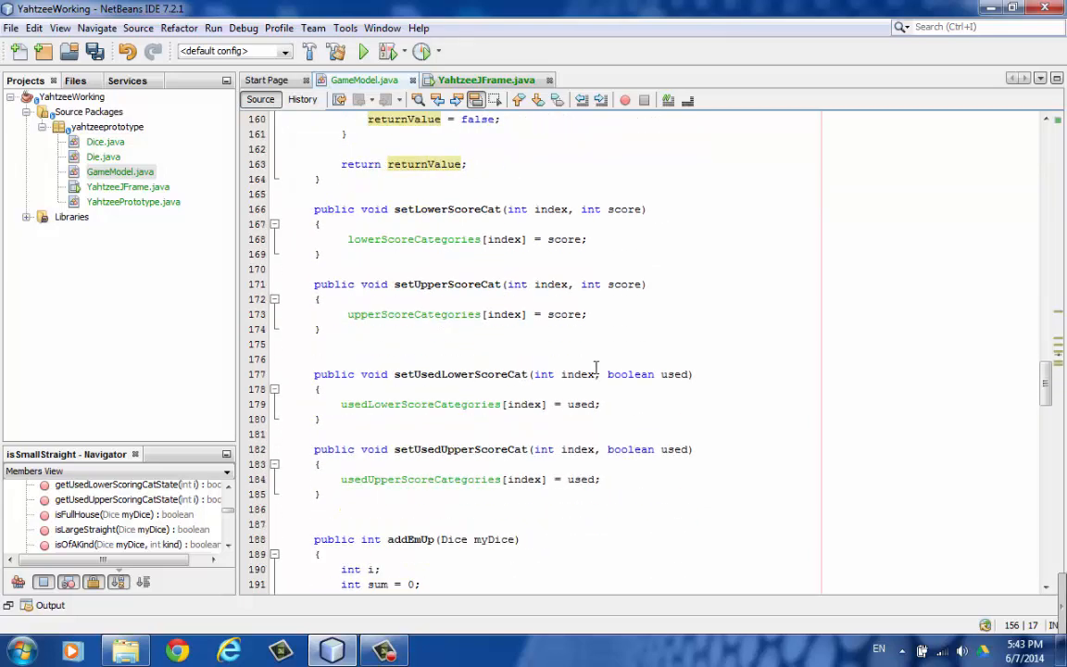
scroll(down, 3)
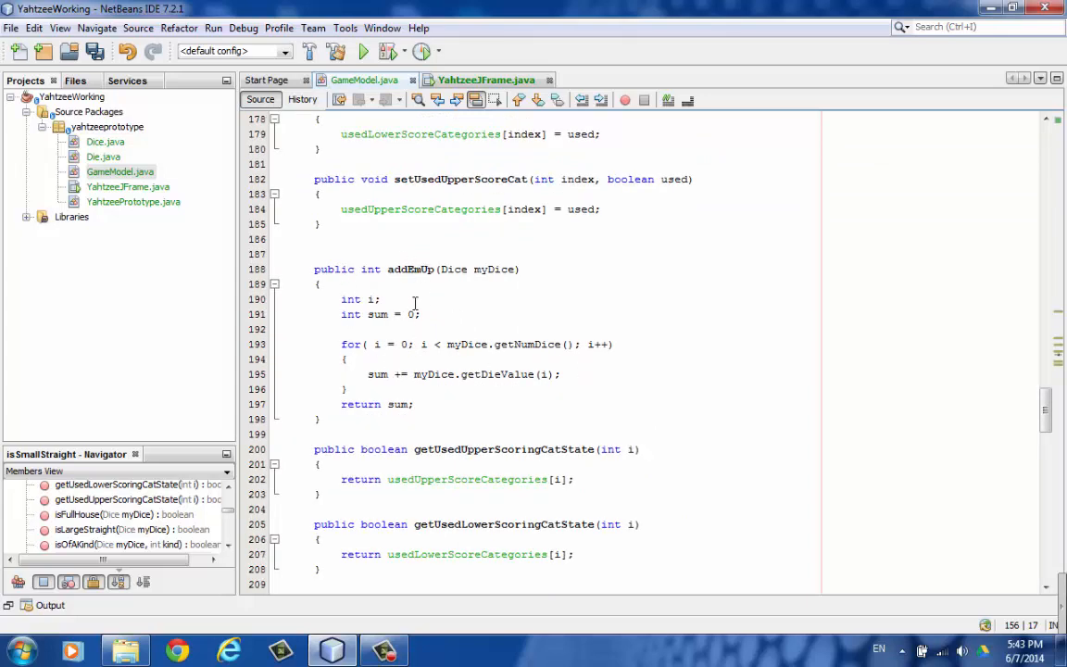
mouse_move(443, 300)
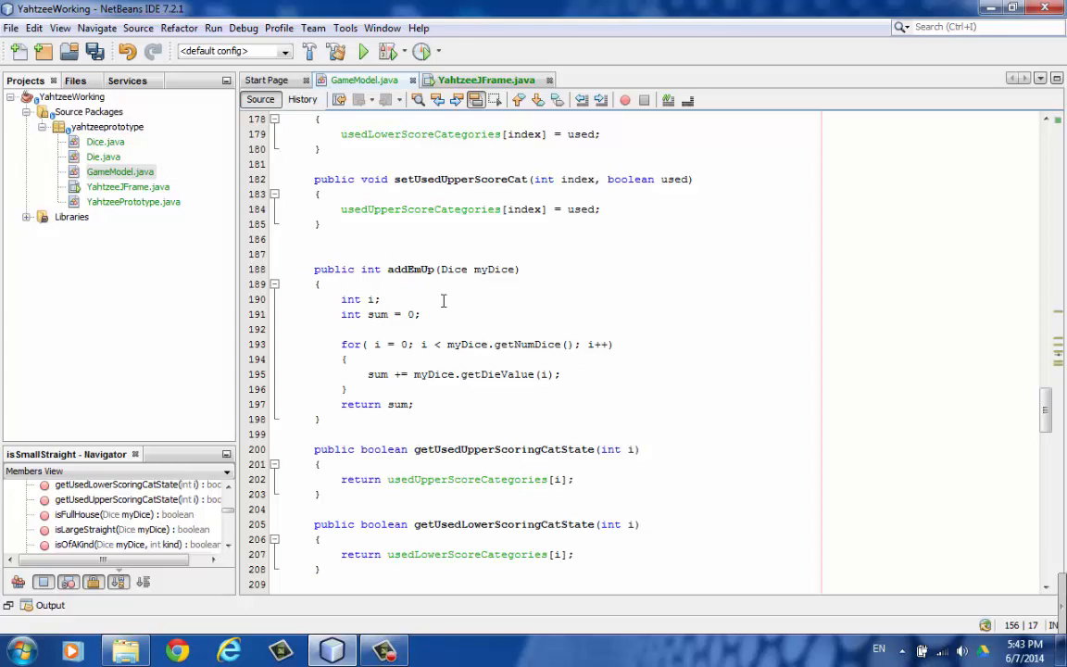
scroll(down, 3)
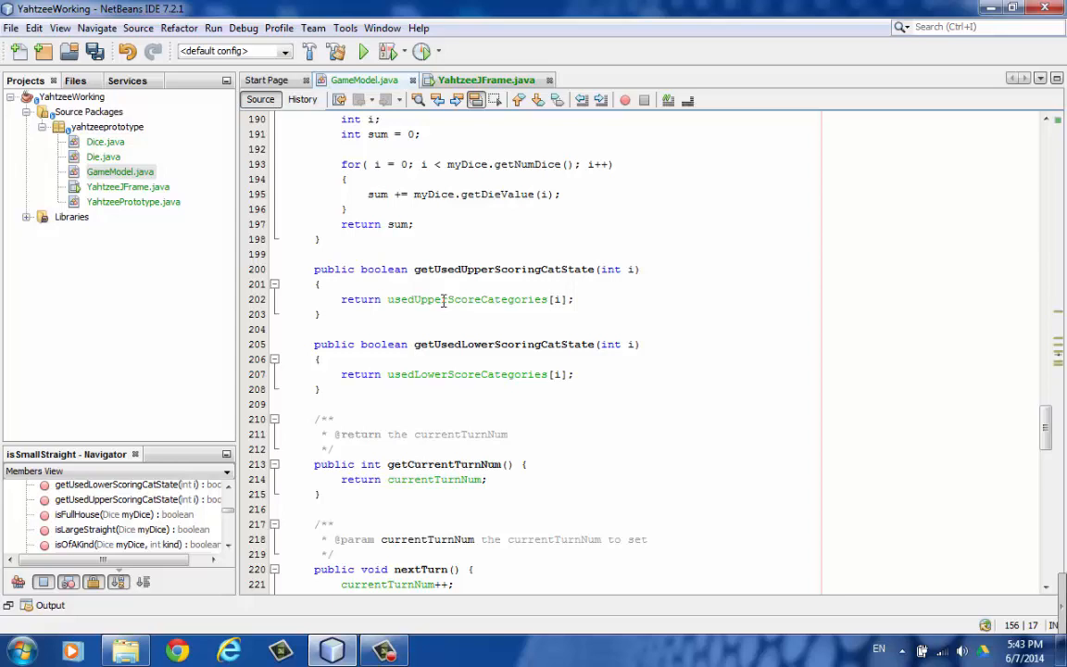
mouse_move(448, 307)
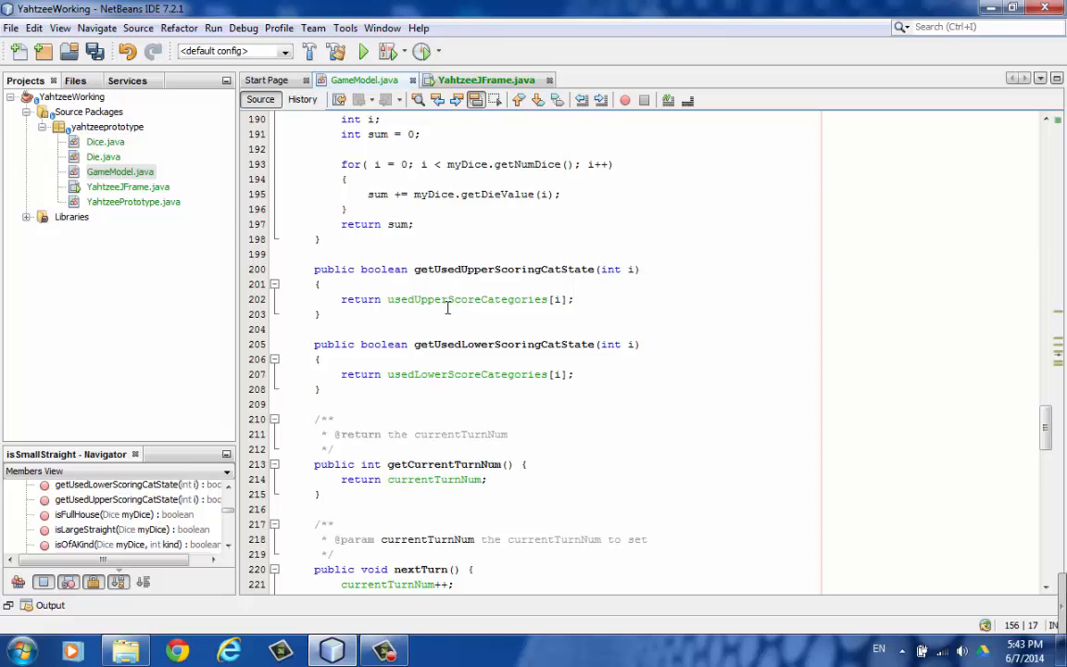
scroll(down, 3)
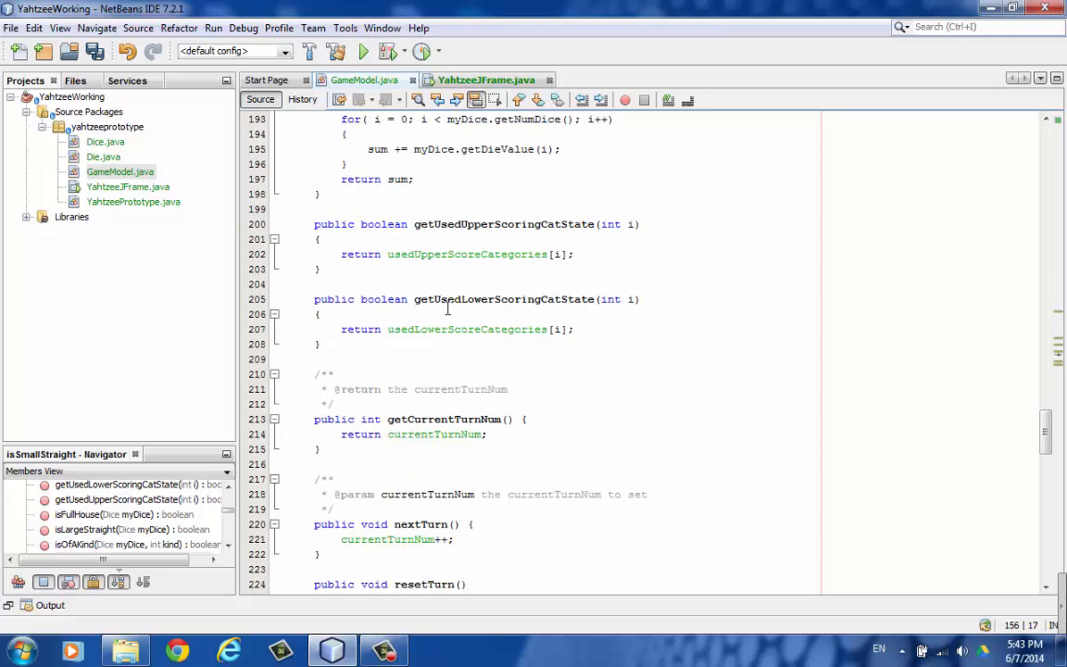
scroll(down, 3)
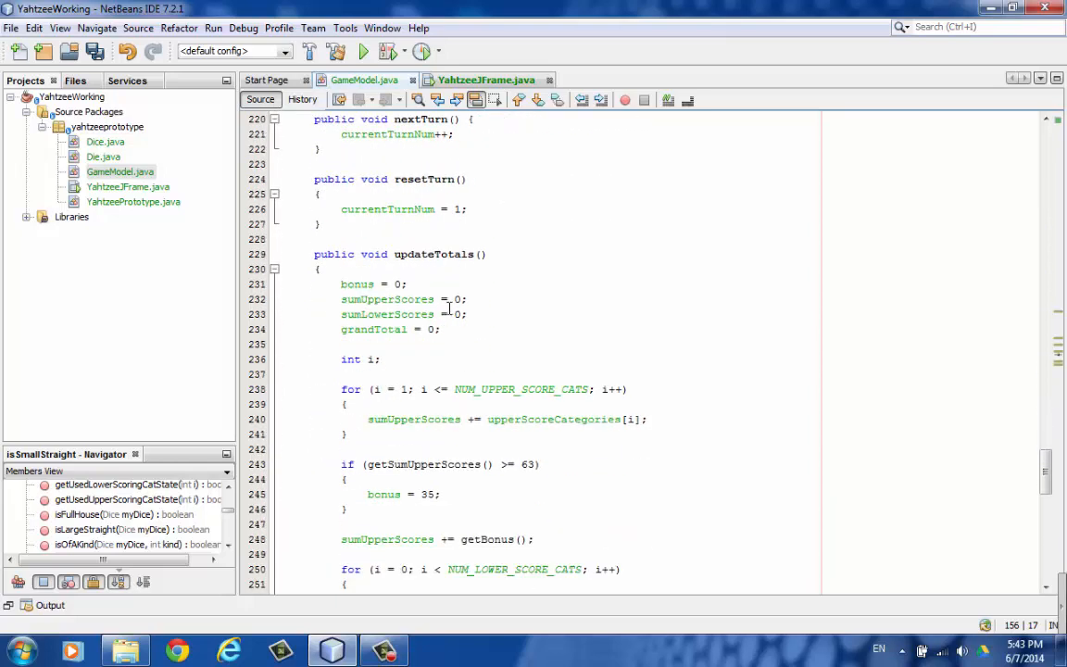
scroll(down, 3)
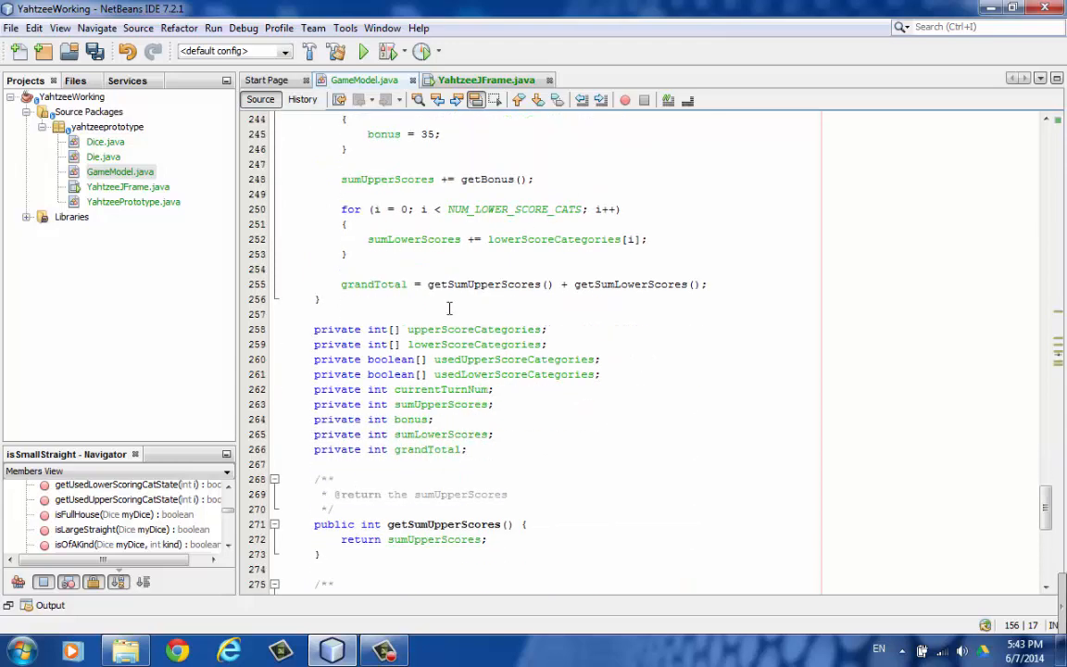
scroll(down, 3)
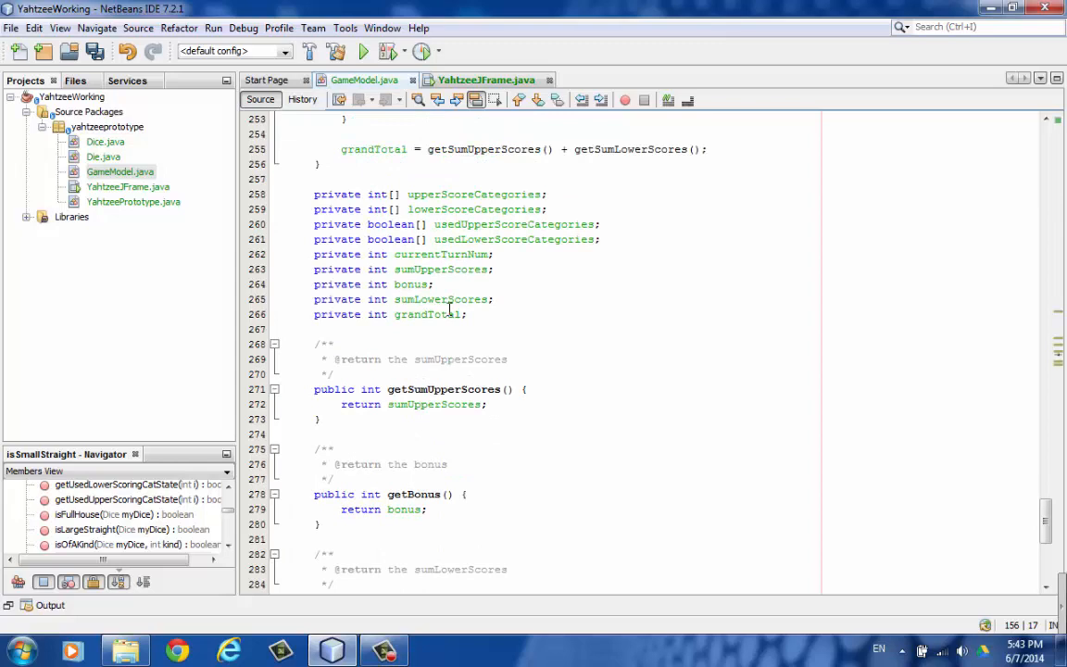
mouse_move(137, 195)
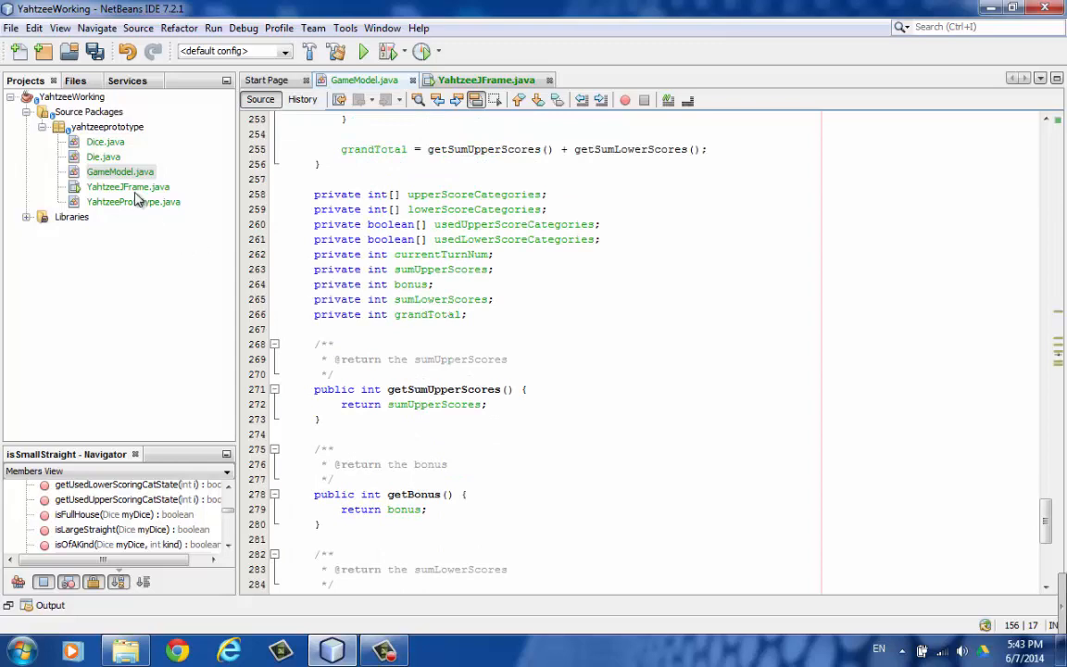
Step: Open Die.java from the Projects tree and scroll into its source
click(104, 156)
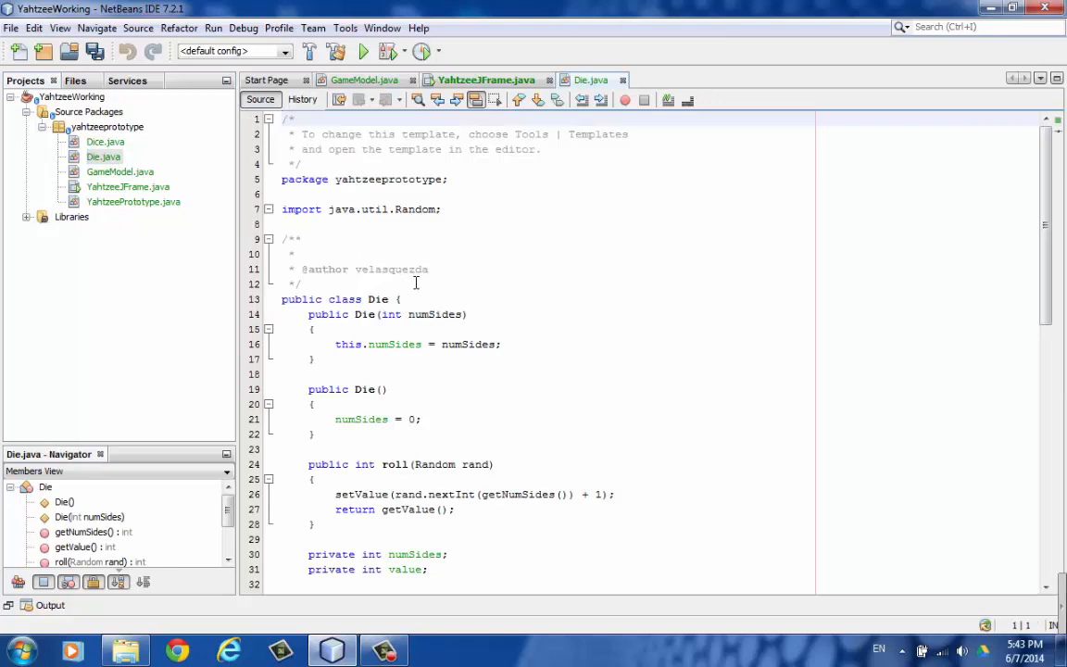
scroll(down, 3)
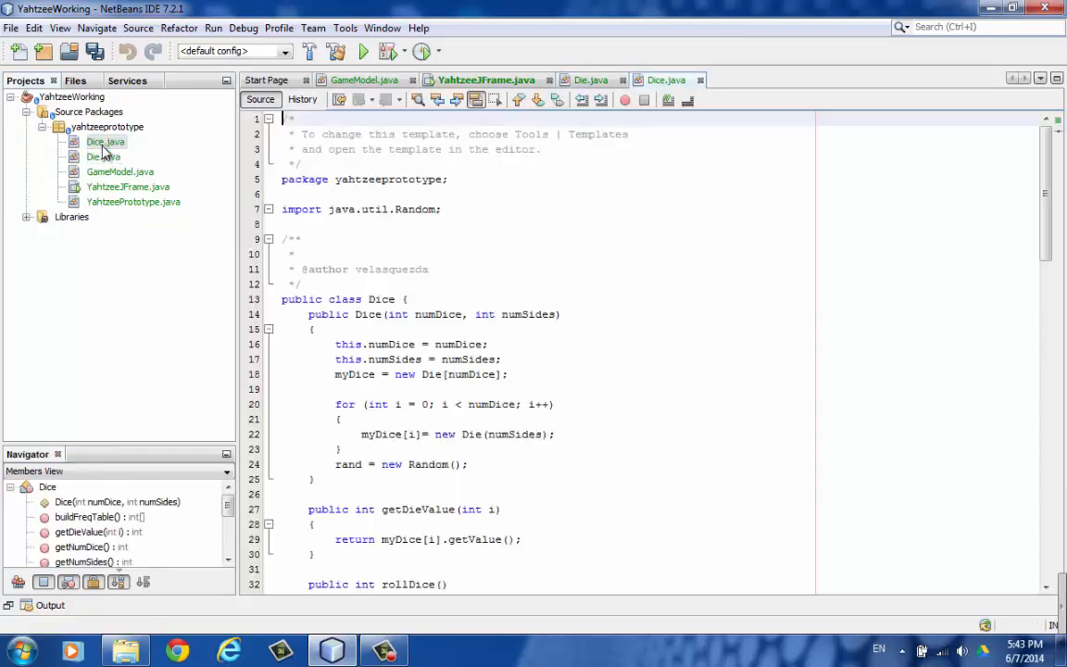
Step: Scroll Dice.java past buildFreqTable, the fields and setters to the end of the file
scroll(down, 3)
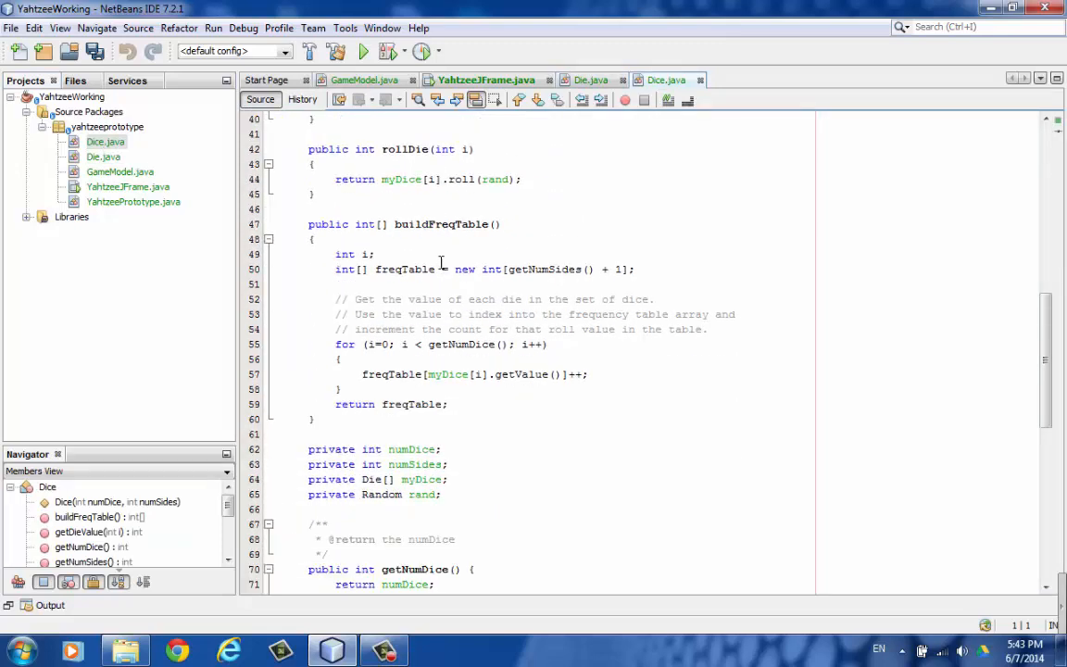
scroll(down, 3)
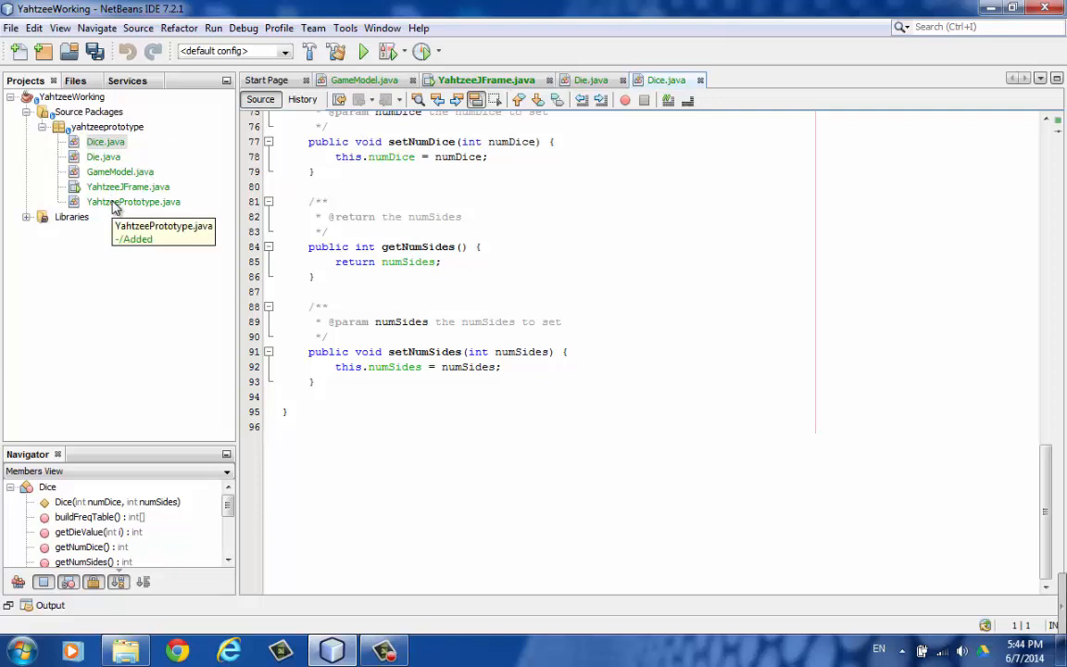
Step: Open the empty YahtzeePrototype class, then view the Navigator member lists of YahtzeeJFrame, GameModel, Die and Dice
double_click(134, 201)
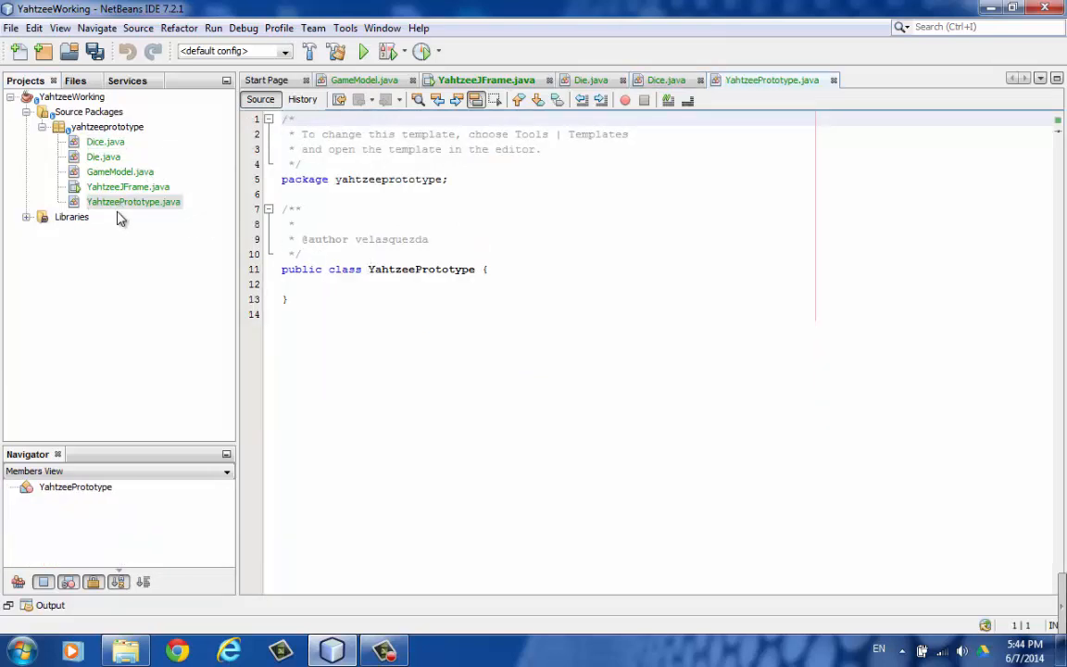
click(127, 186)
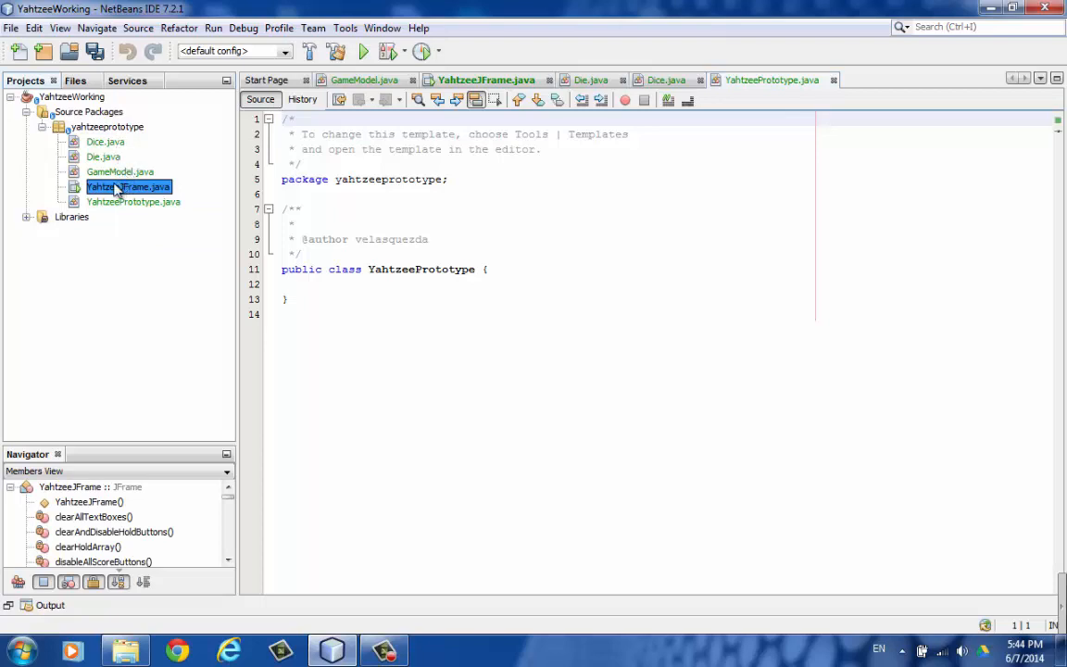
click(118, 170)
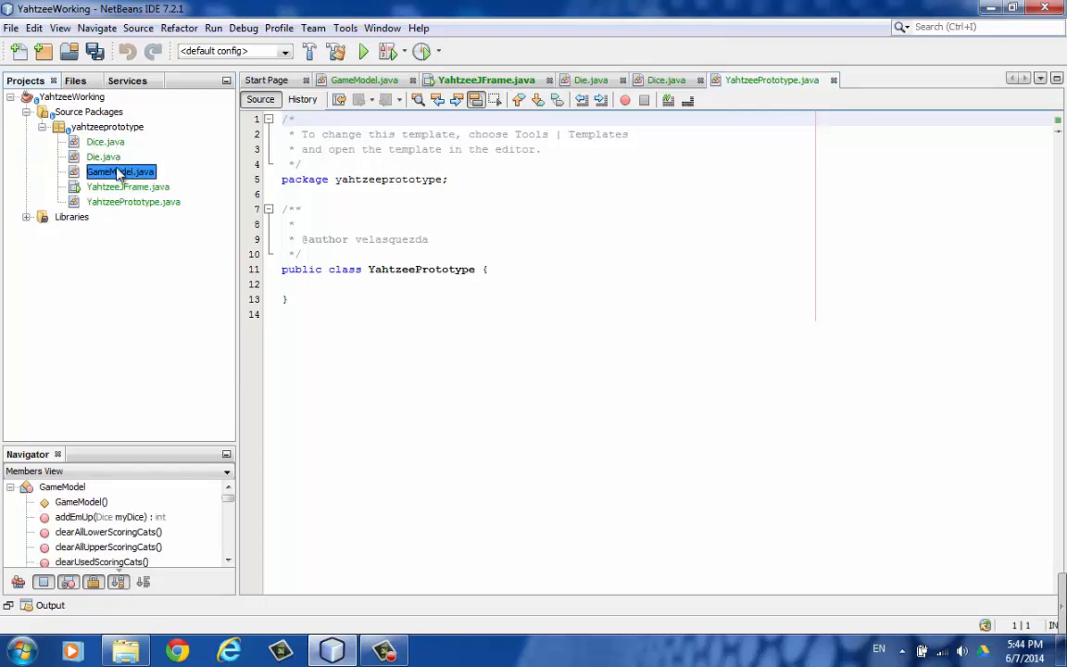
click(104, 156)
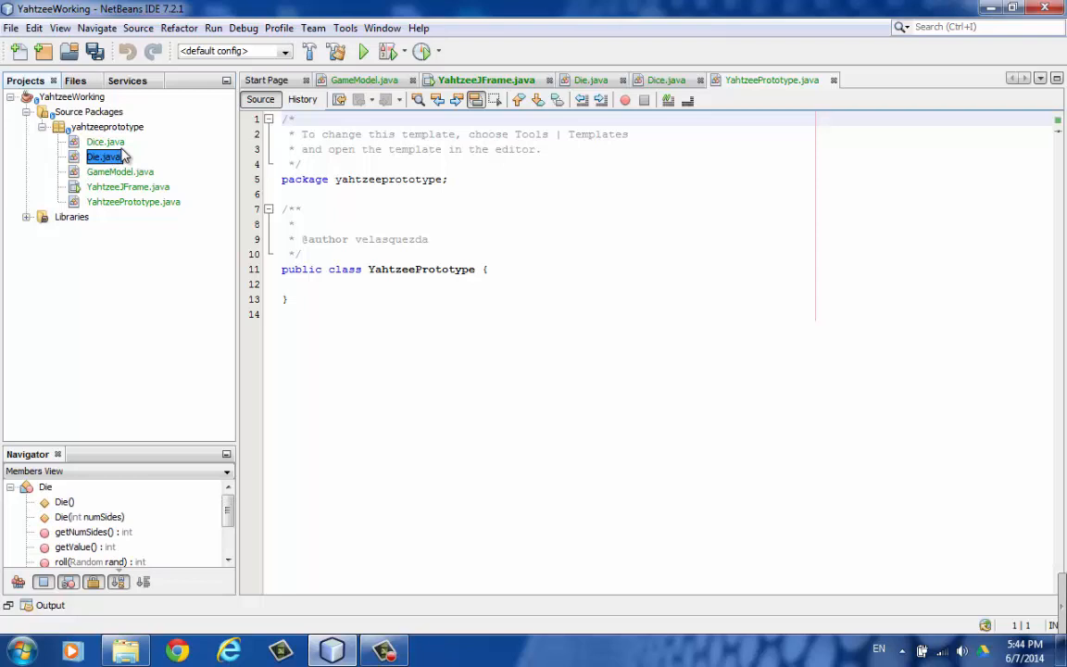
click(104, 140)
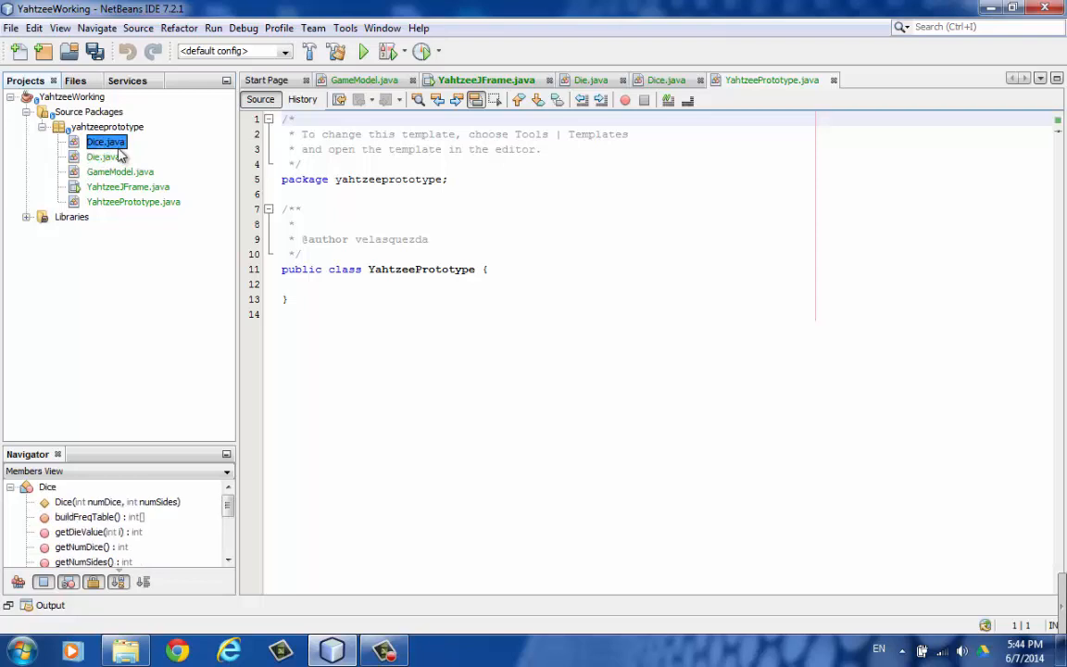
click(100, 155)
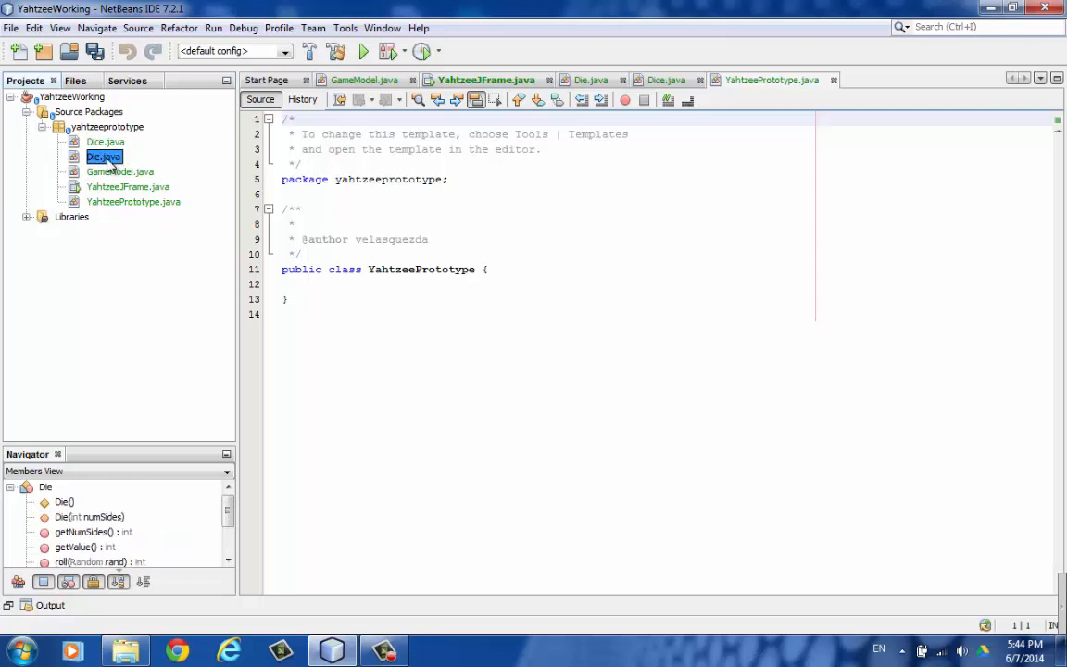